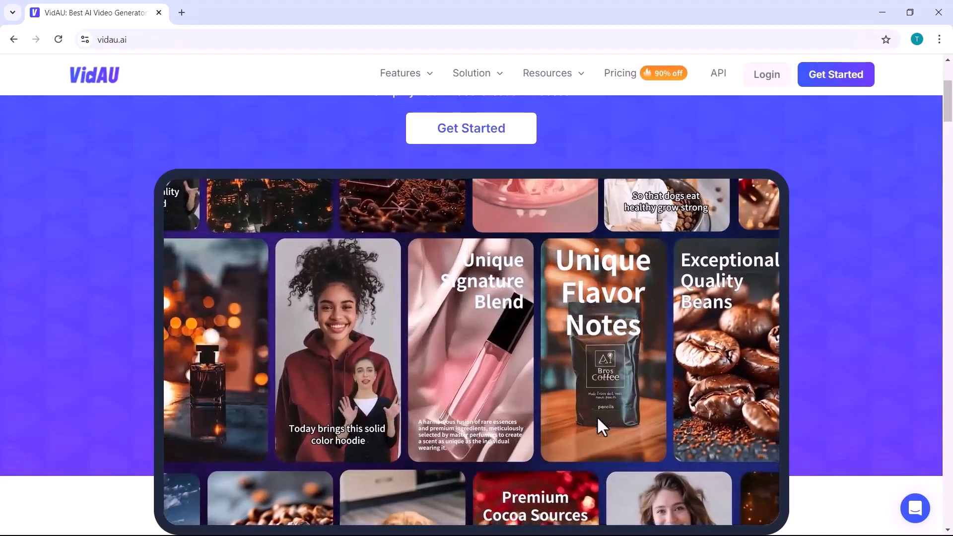
# Scroll through the VidAU homepage's features, tools, avatars and use cases
pyautogui.scroll(-3)
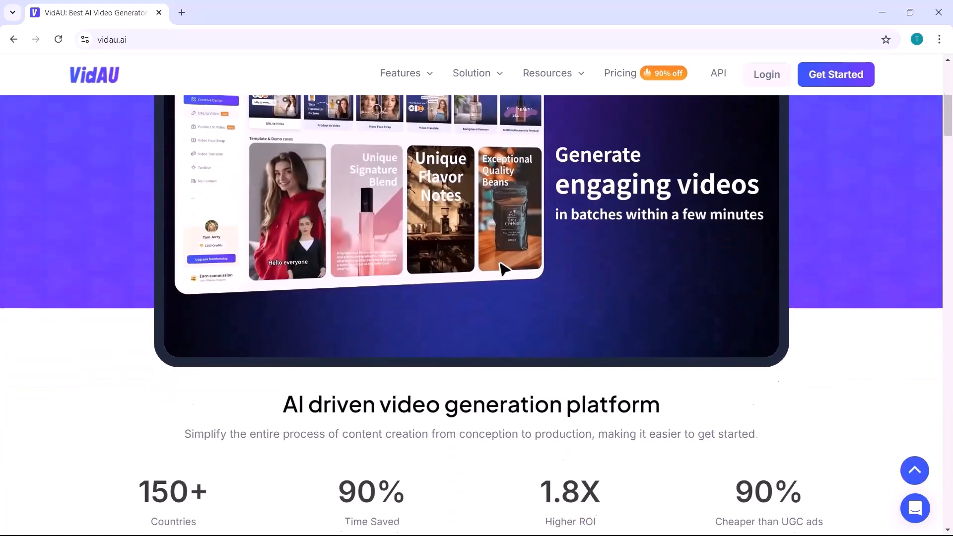
pyautogui.scroll(-3)
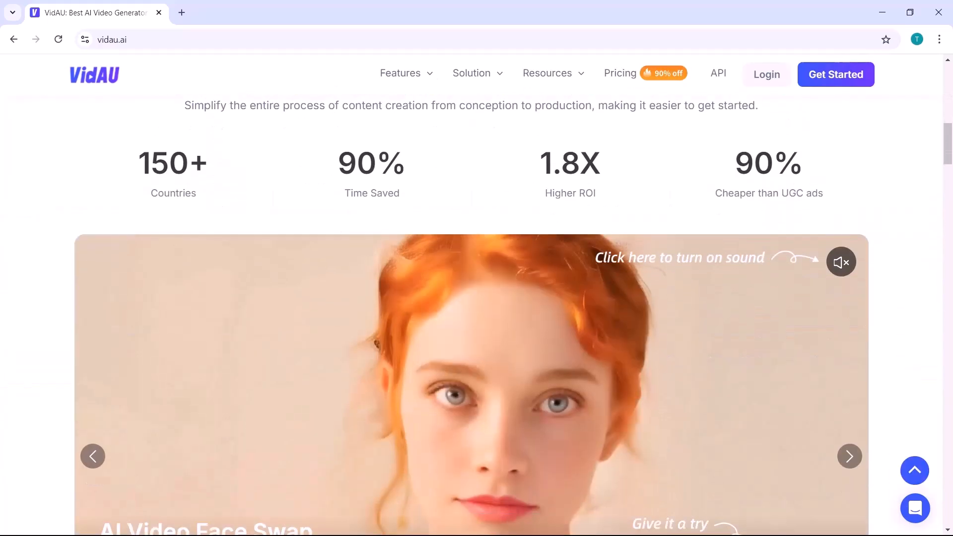
pyautogui.scroll(-3)
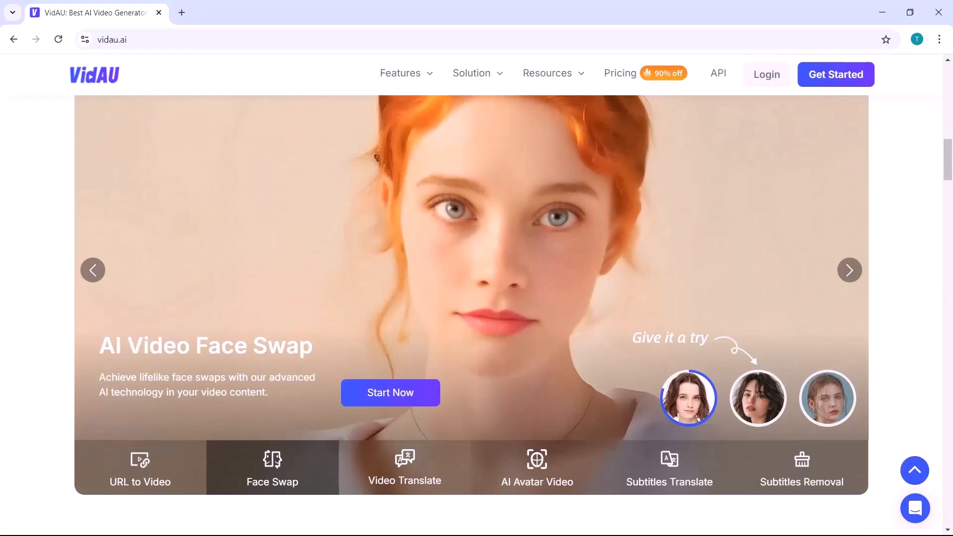
pyautogui.scroll(-3)
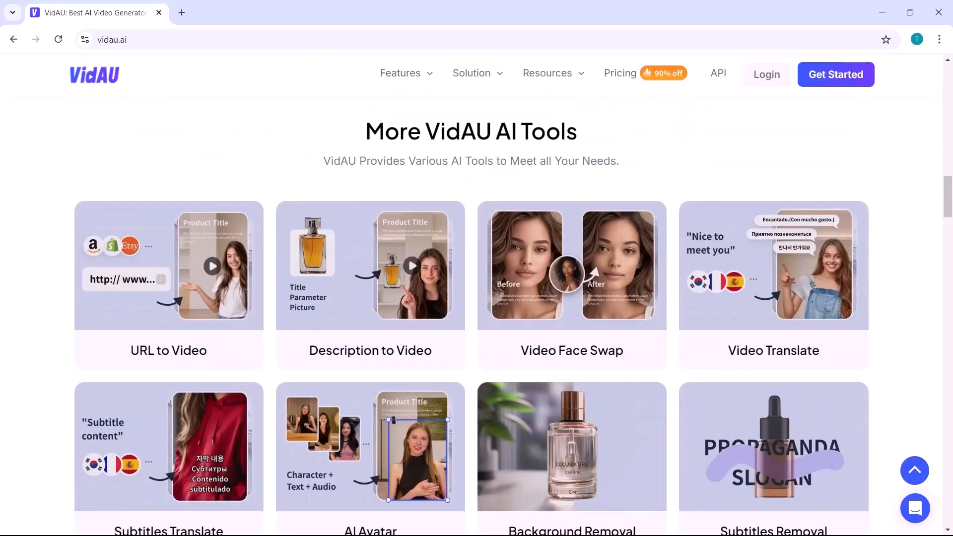
pyautogui.scroll(-3)
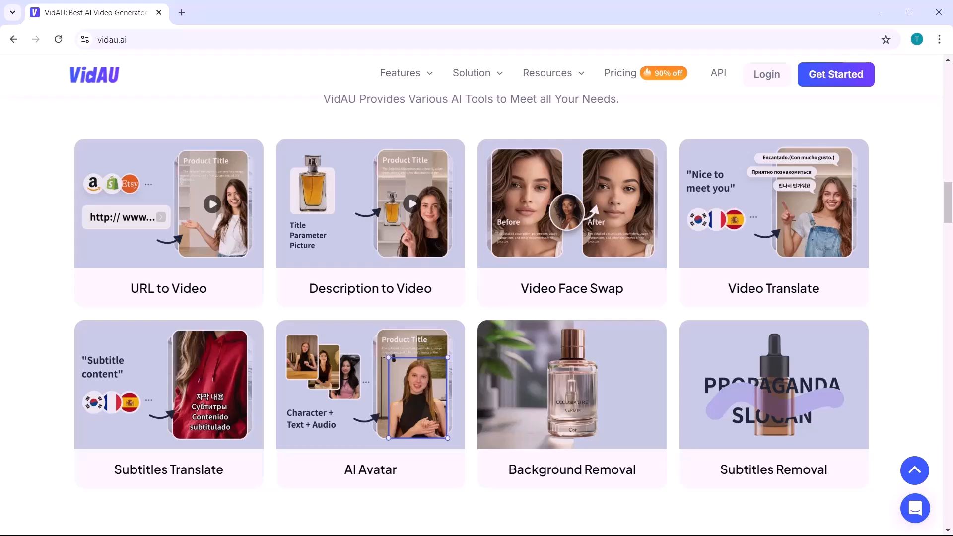
pyautogui.scroll(-3)
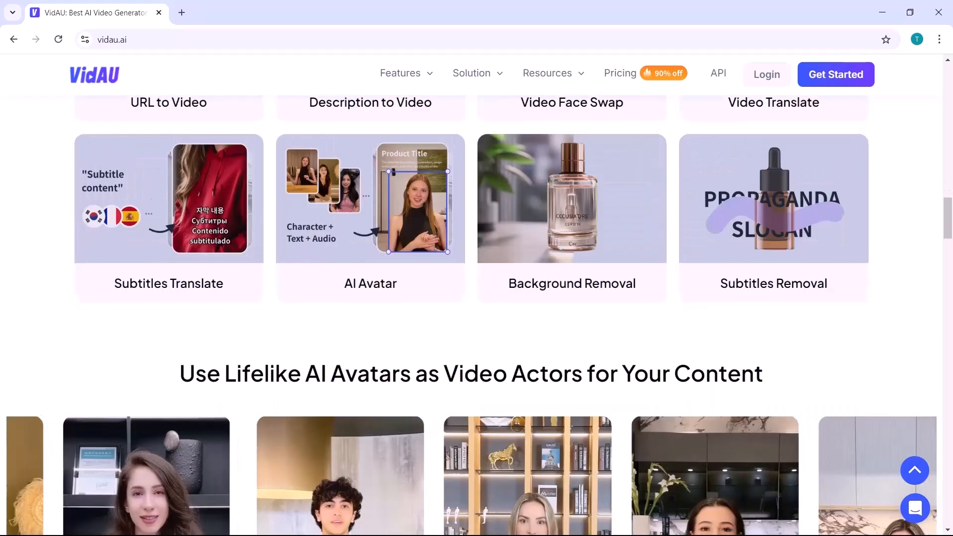
pyautogui.scroll(-3)
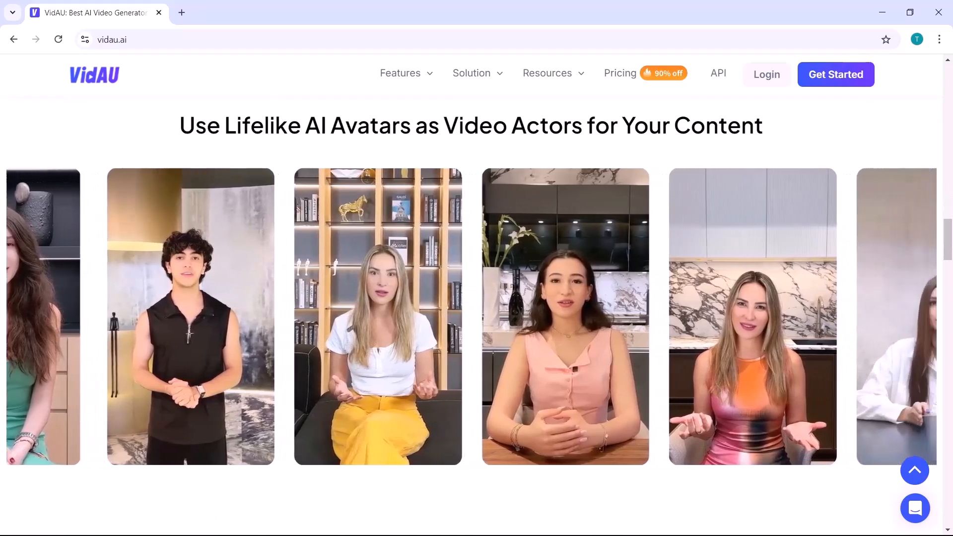
pyautogui.scroll(-3)
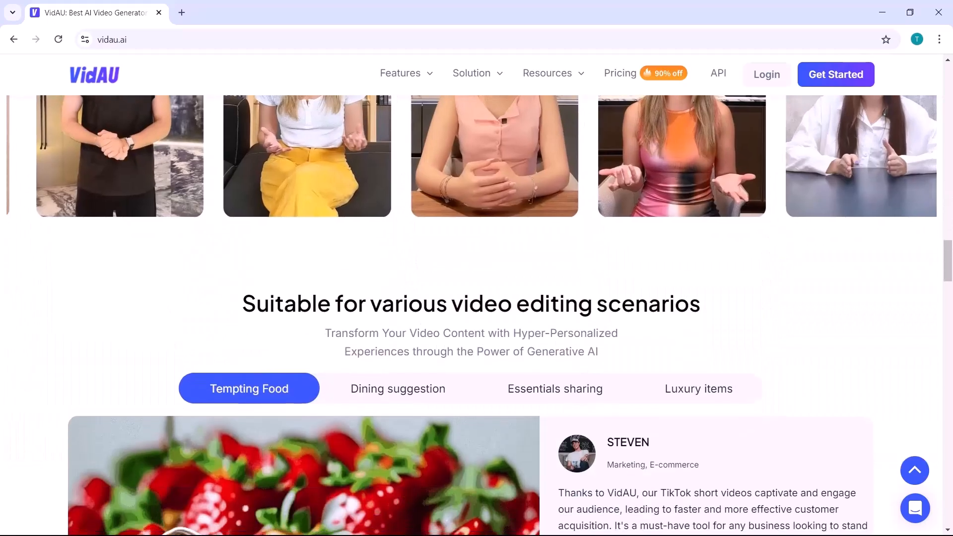
pyautogui.scroll(-3)
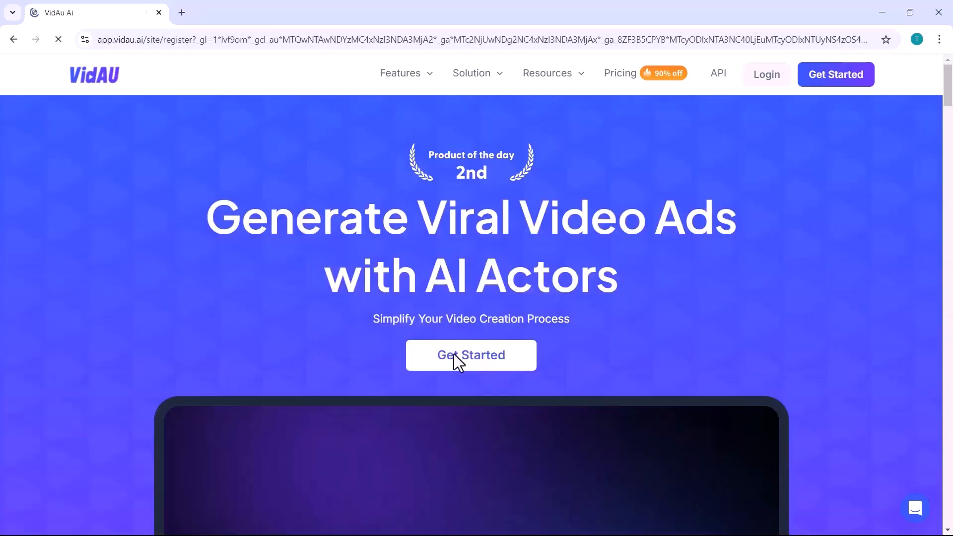
# Enter VidAU Studio and browse the Creative Center template gallery
pyautogui.click(470, 355)
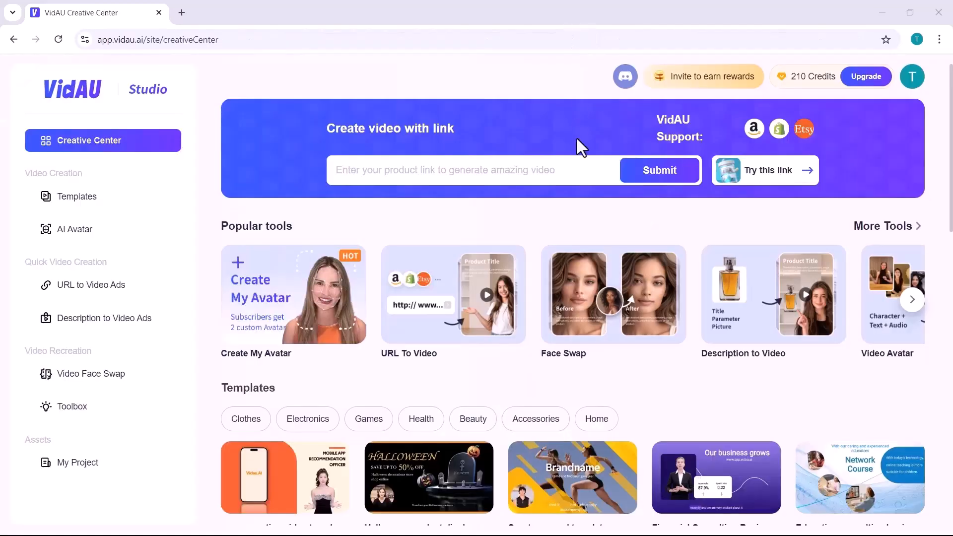
pyautogui.moveTo(365, 268)
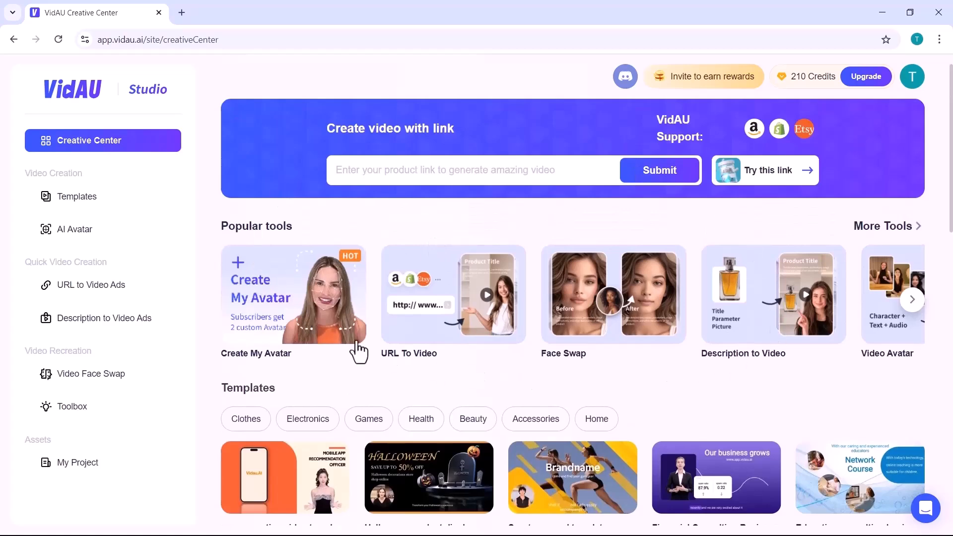
pyautogui.scroll(-3)
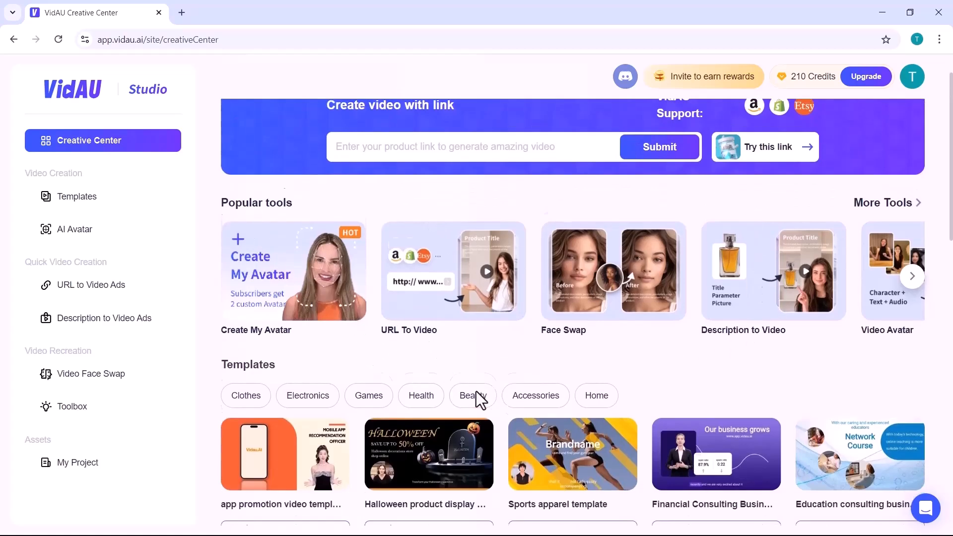
pyautogui.scroll(-3)
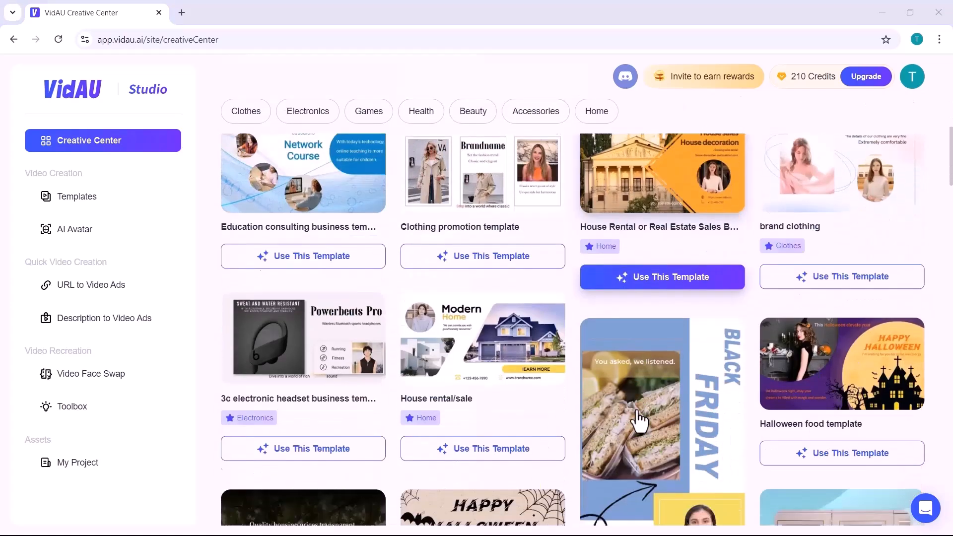
pyautogui.scroll(-3)
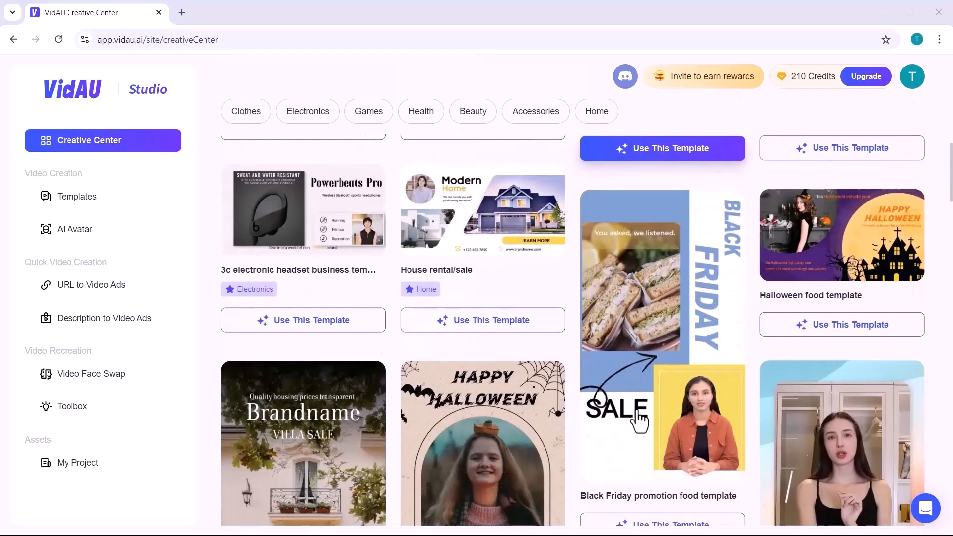
pyautogui.scroll(-3)
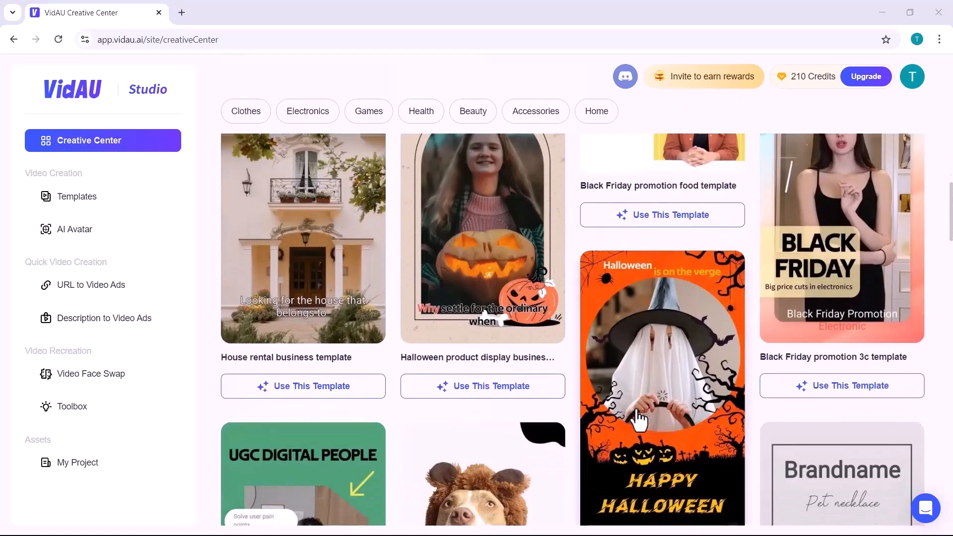
pyautogui.scroll(-3)
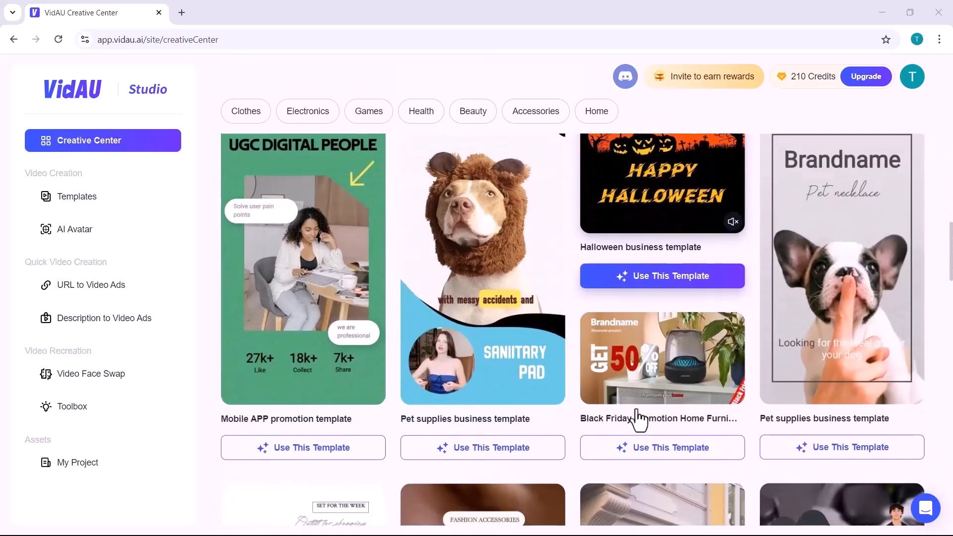
pyautogui.scroll(-3)
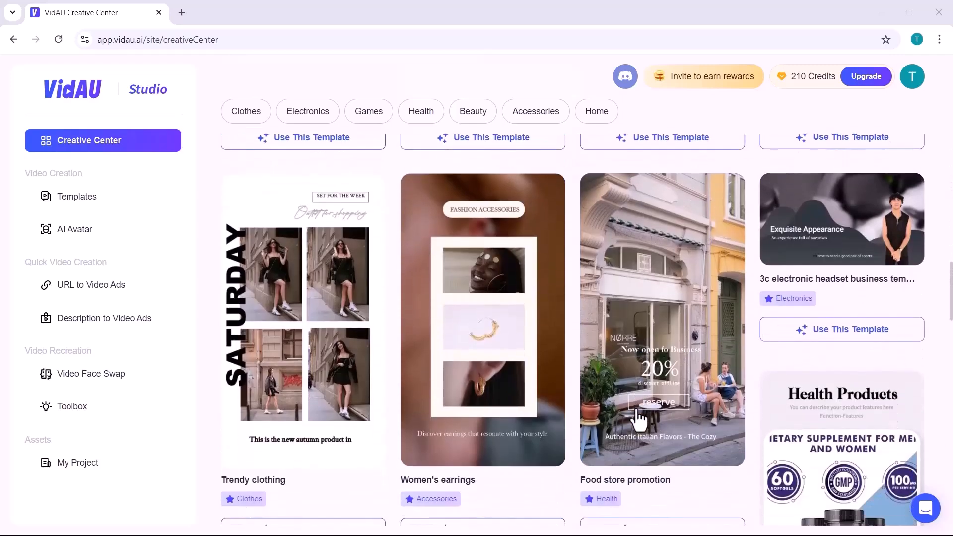
pyautogui.scroll(-3)
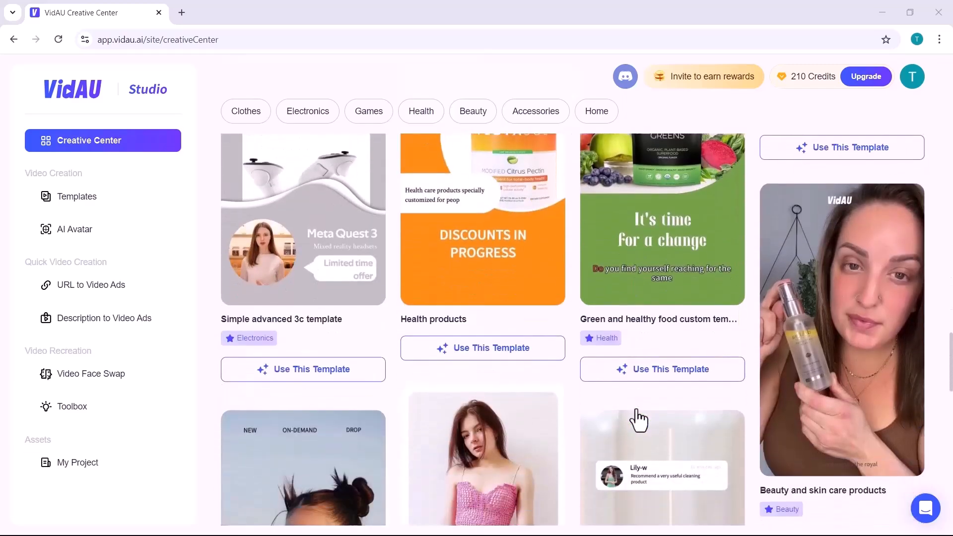
pyautogui.scroll(-3)
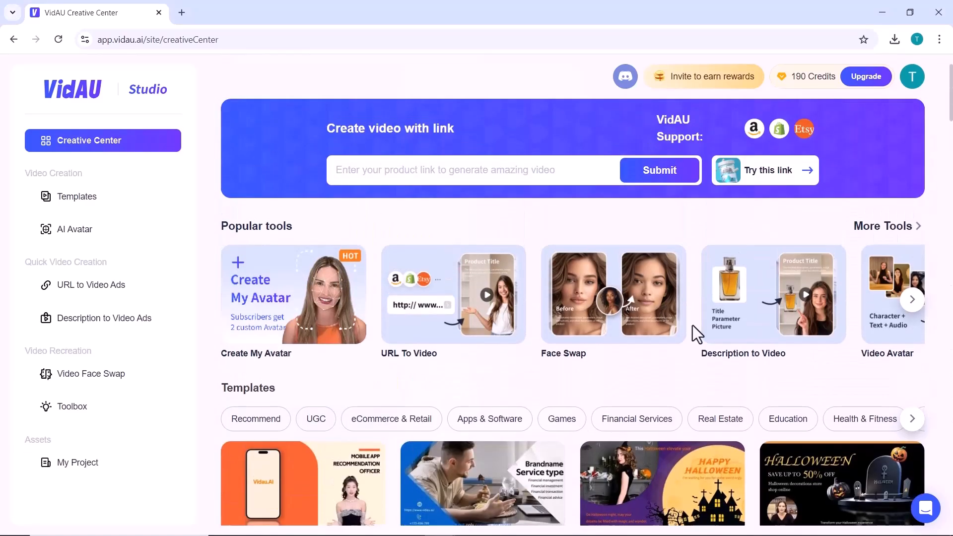
pyautogui.moveTo(74, 229)
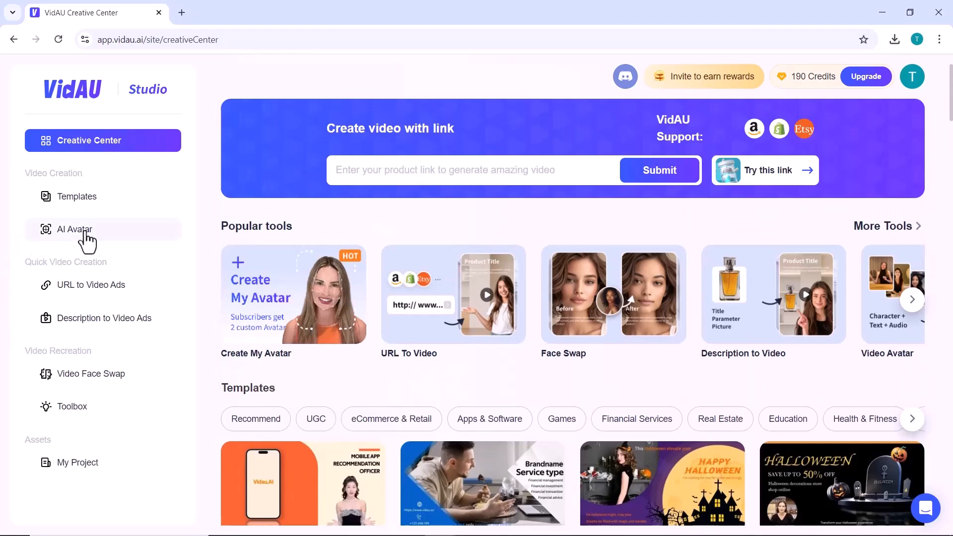
# Open the AI avatar library and preview the Daphne and Elena(Sitting2) avatars
pyautogui.click(75, 229)
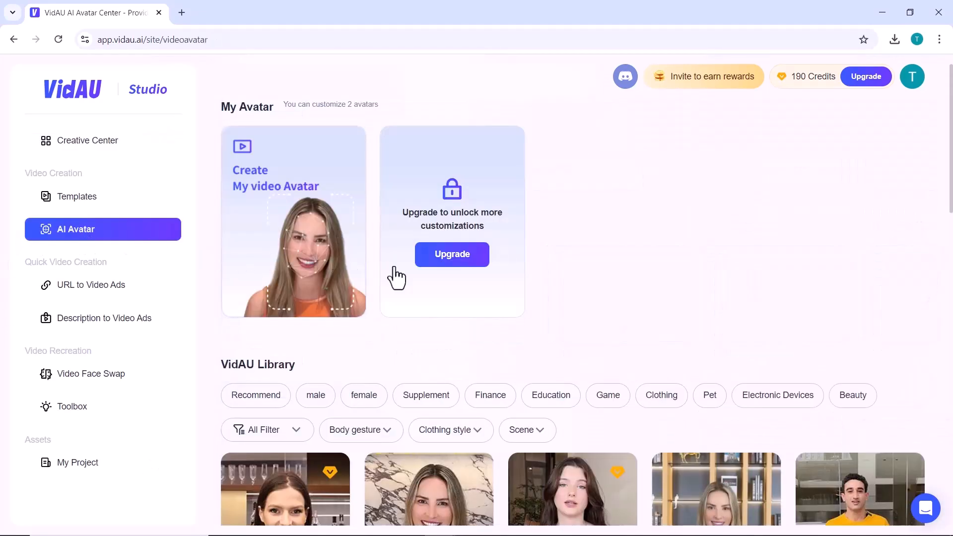
pyautogui.scroll(-3)
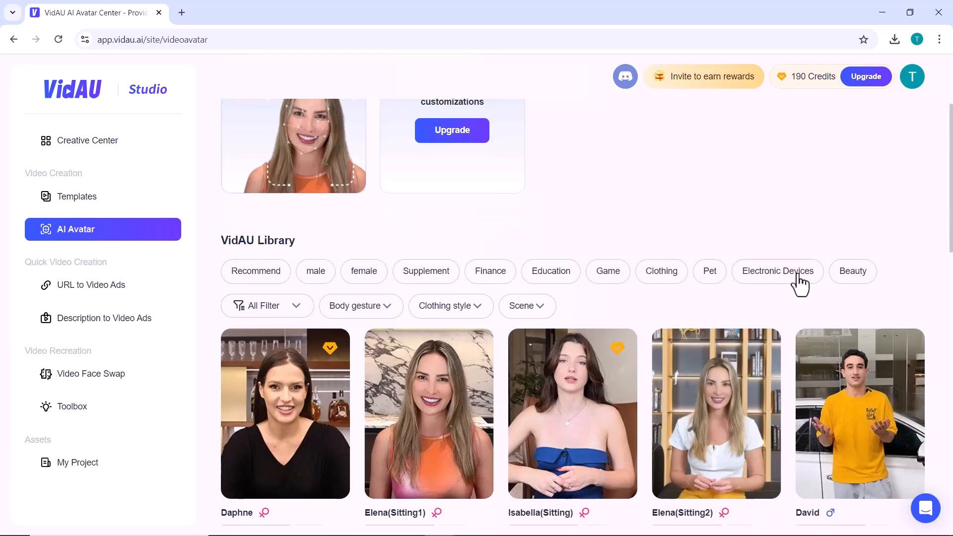
pyautogui.click(285, 413)
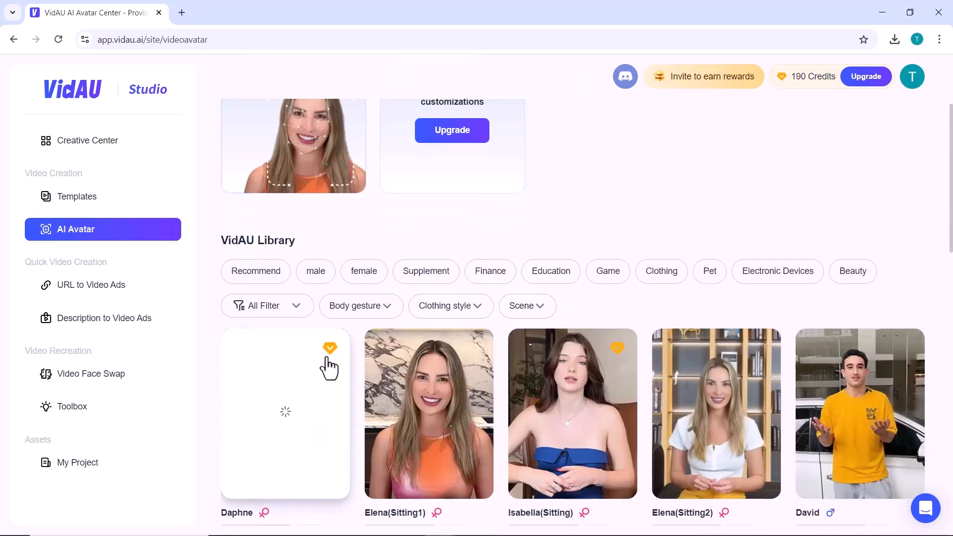
pyautogui.scroll(-3)
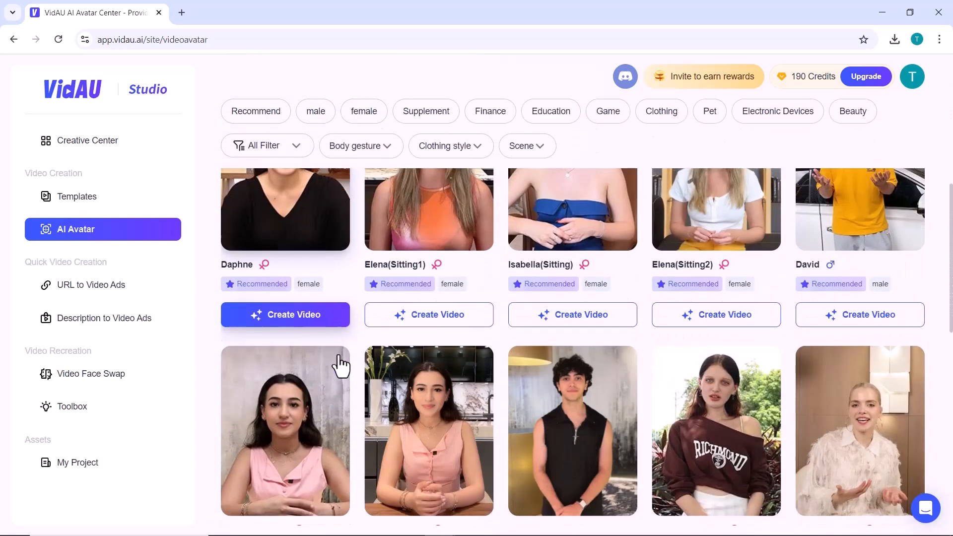
pyautogui.moveTo(508, 340)
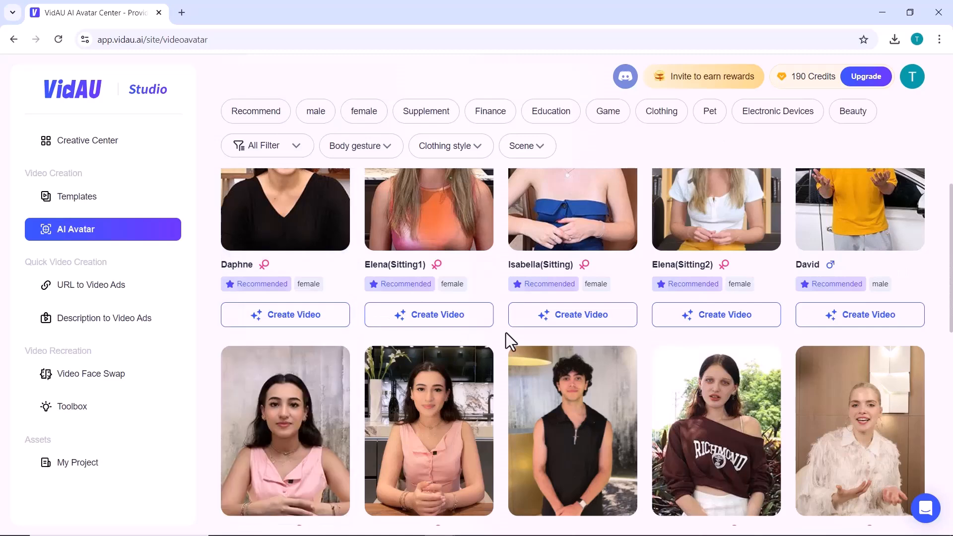
pyautogui.scroll(-3)
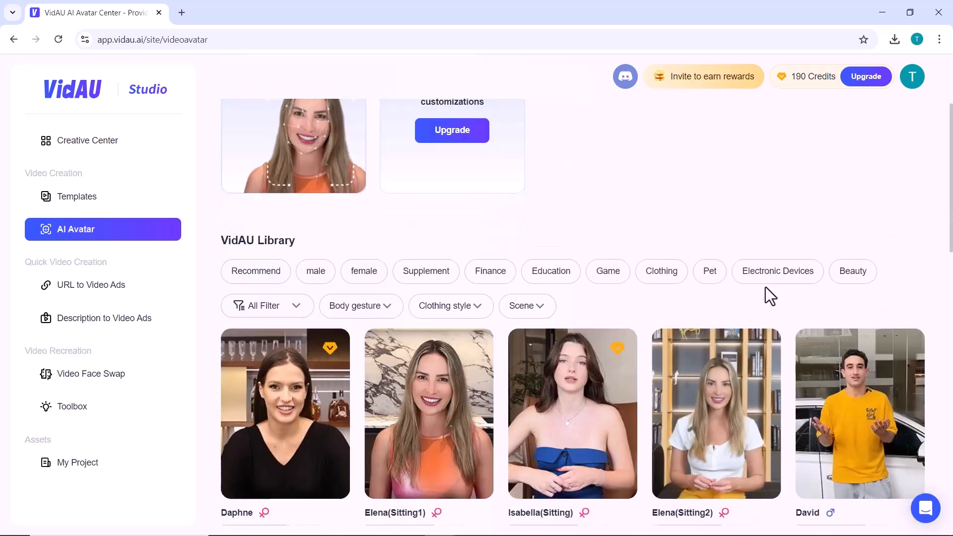
pyautogui.click(715, 413)
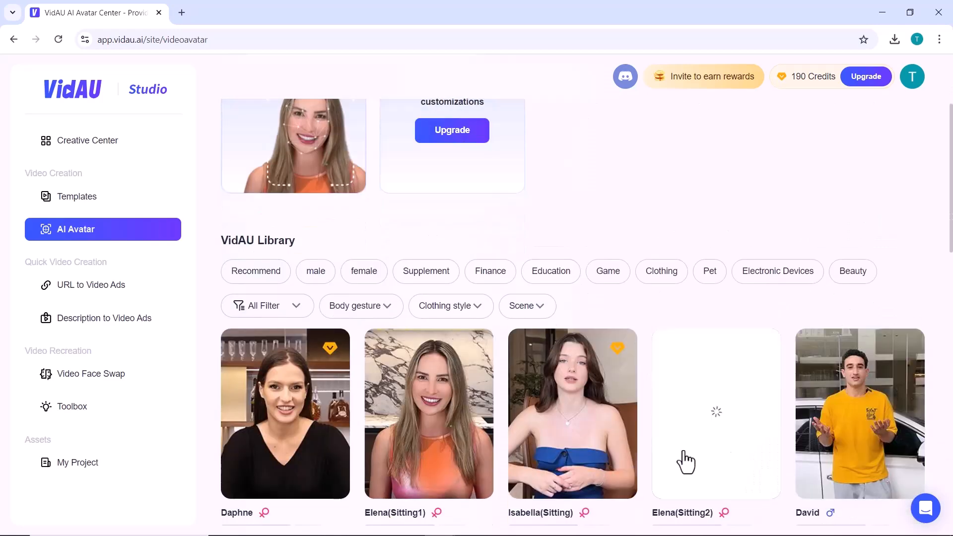
# Filter the library to male avatars and preview Noah(Standing)
pyautogui.scroll(-3)
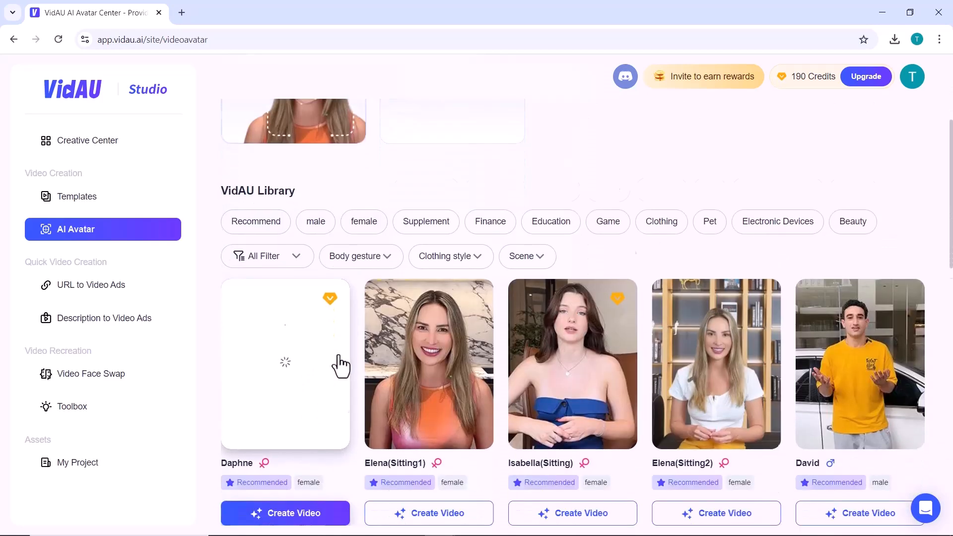
pyautogui.scroll(-3)
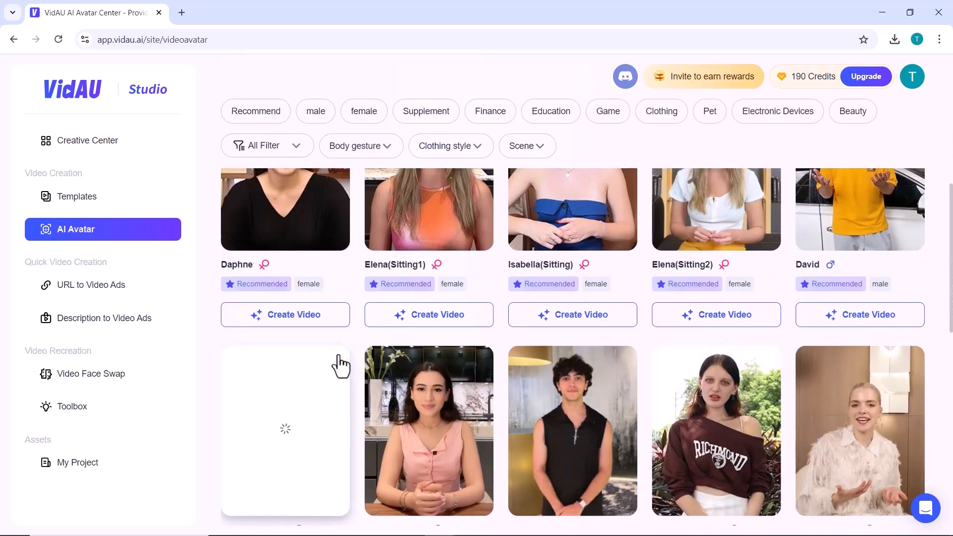
pyautogui.scroll(-3)
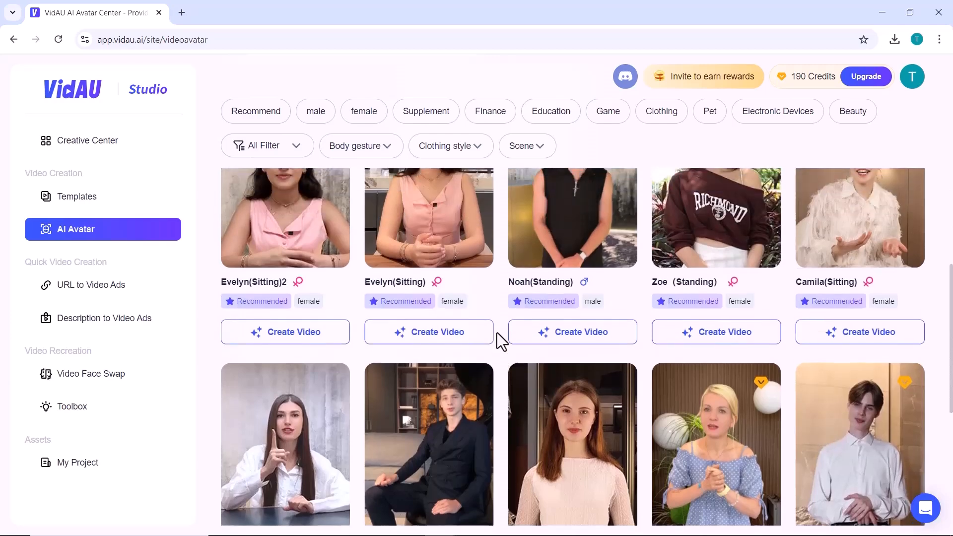
pyautogui.scroll(-3)
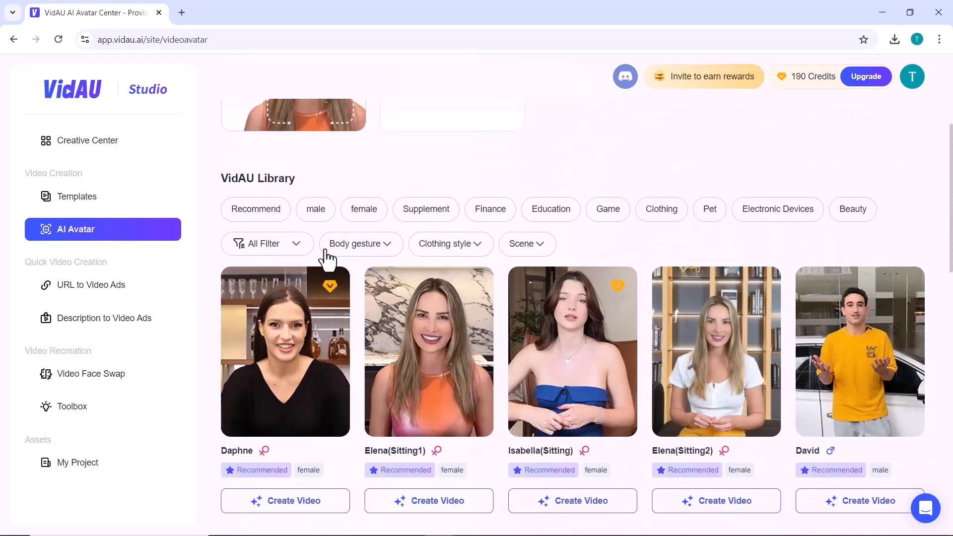
pyautogui.click(316, 209)
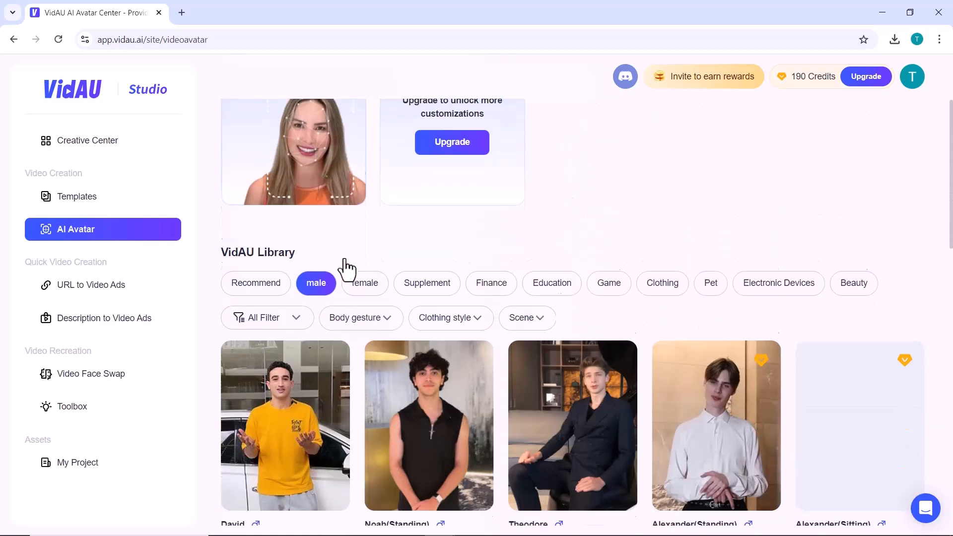
pyautogui.click(428, 425)
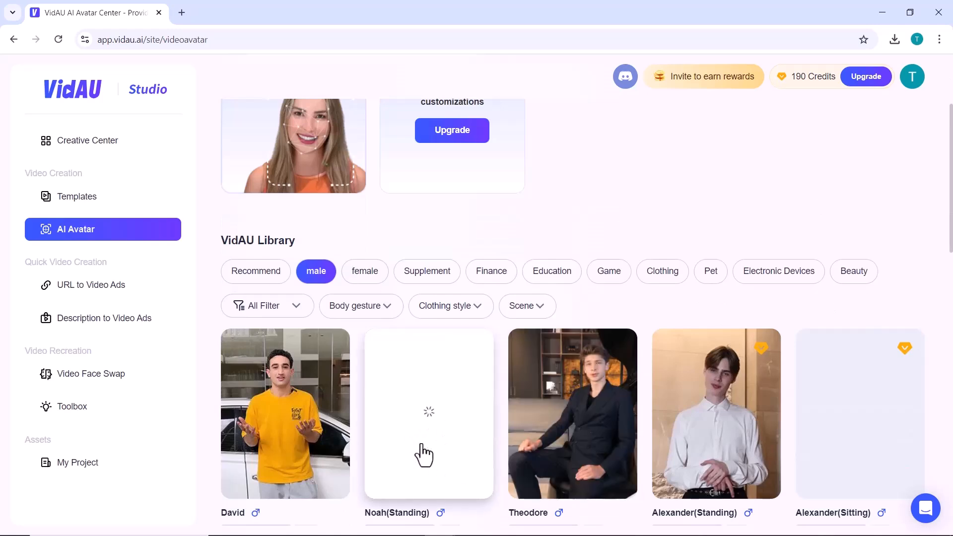
pyautogui.click(429, 413)
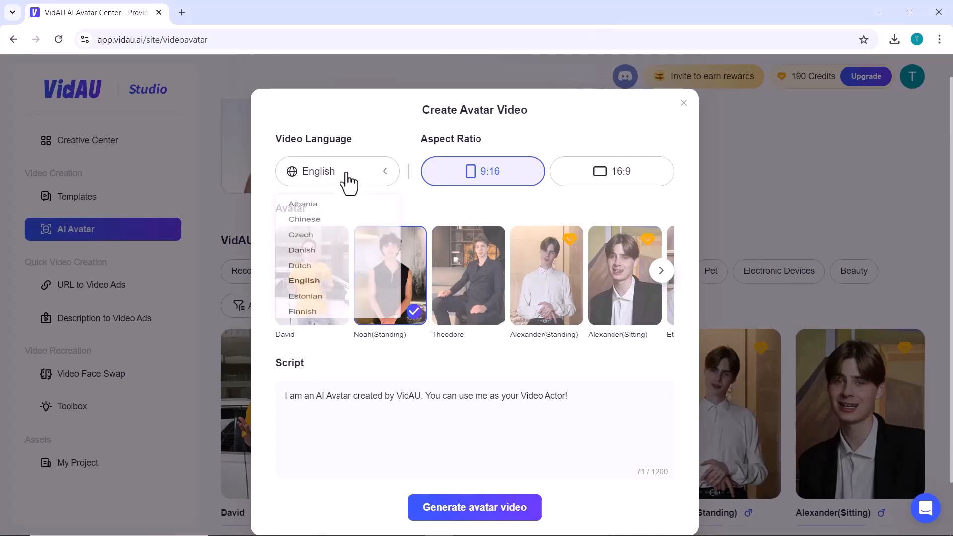
pyautogui.click(336, 171)
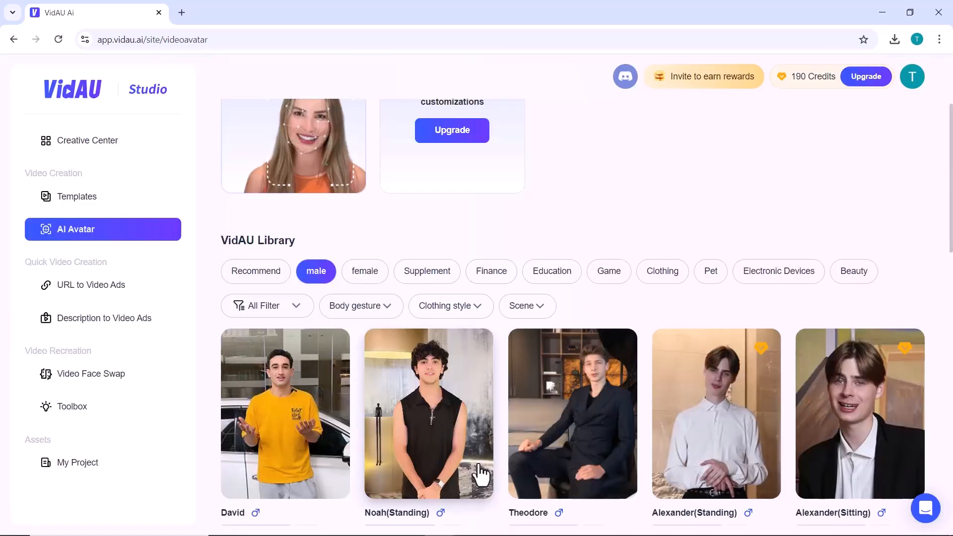
pyautogui.click(428, 413)
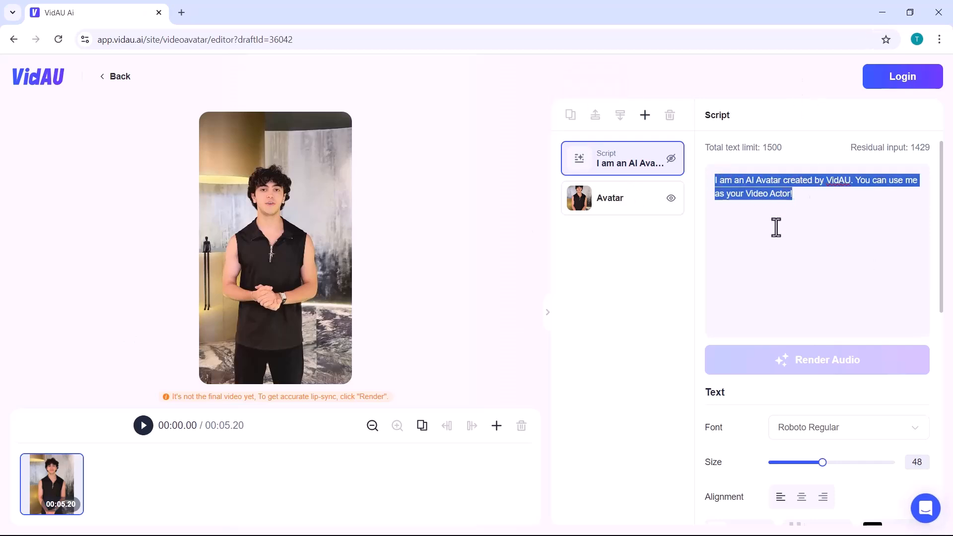
# Replace the script with the longer 'Hi, I'm an AI Avatar created by VidAU!' intro, add yellow captions, and preview
pyautogui.write("Hi, I'm an AI Avatar created by VidAU! With VidAU, you can easily make your own AI Avatar videos, just like this one. Whether you're a content creator or a business, VidAU offers powerful tools to bring your ideas to life. Let's dive in and see how it works!")
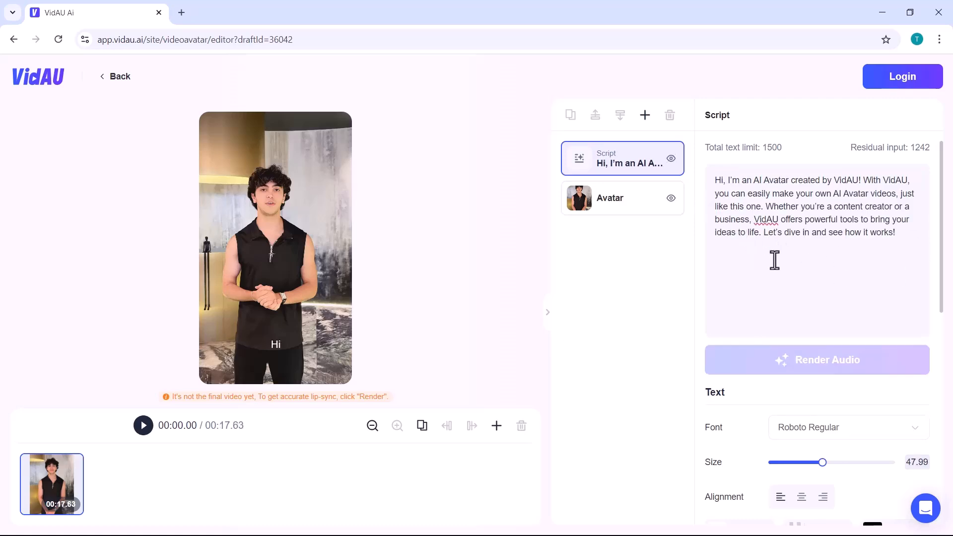
pyautogui.scroll(-3)
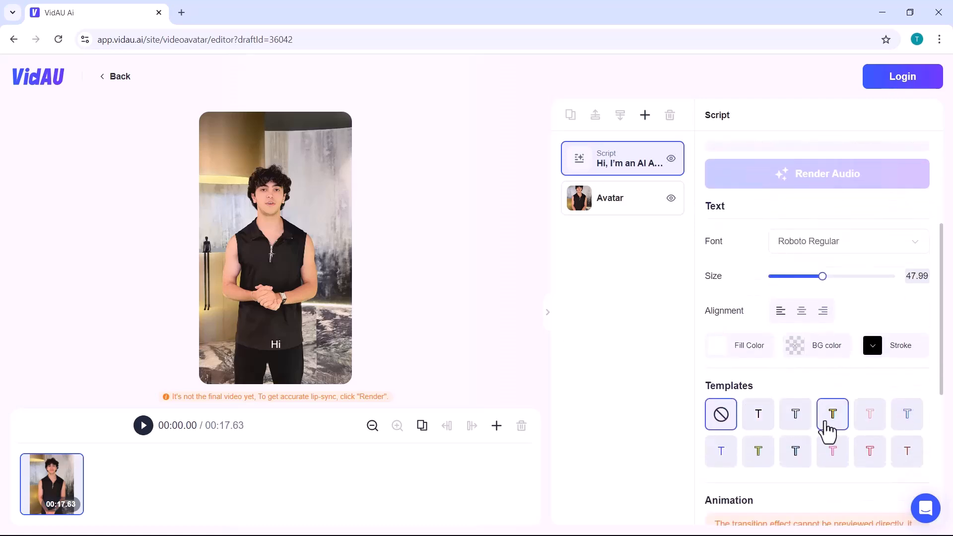
pyautogui.click(832, 413)
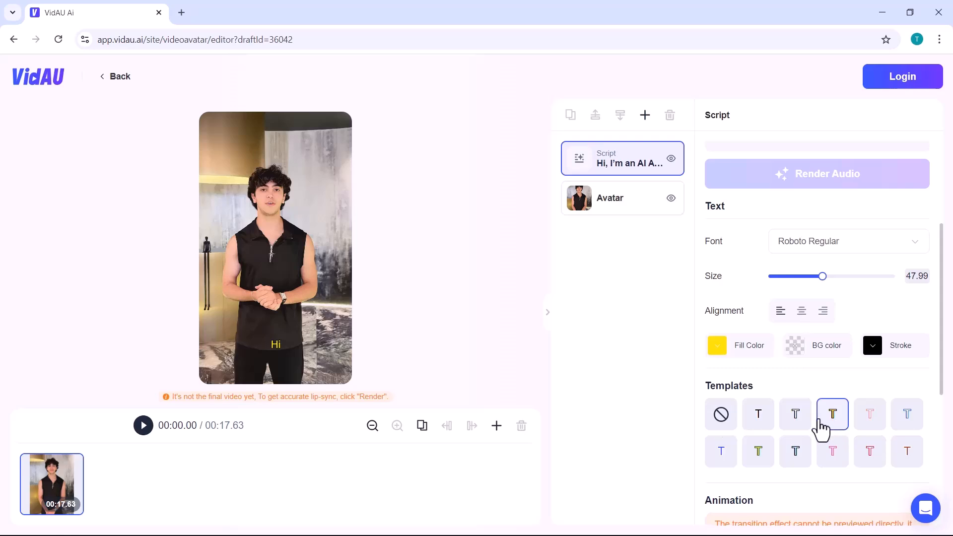
pyautogui.click(143, 424)
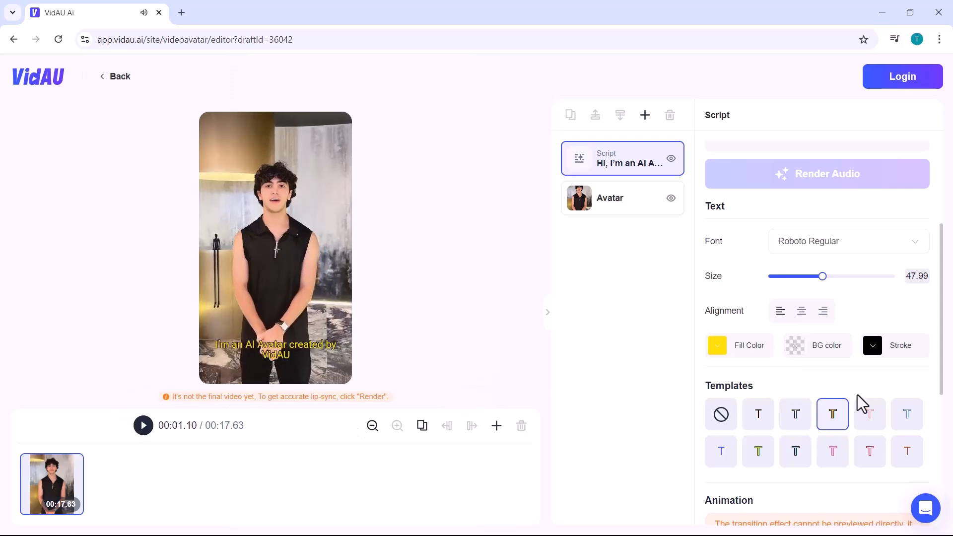
pyautogui.scroll(-3)
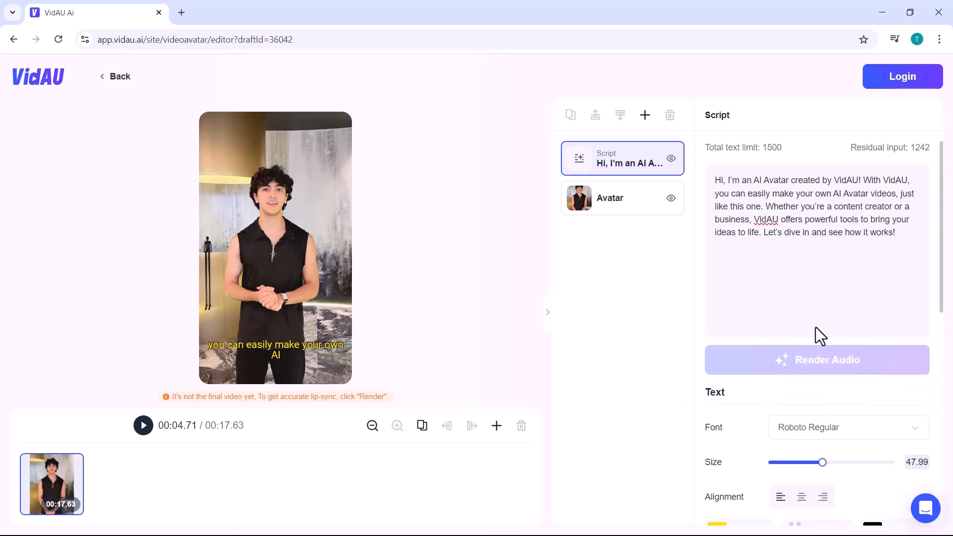
# Sample the Alex voice, then switch the avatar's voice to Aiden - The Everyday Guy
pyautogui.click(622, 198)
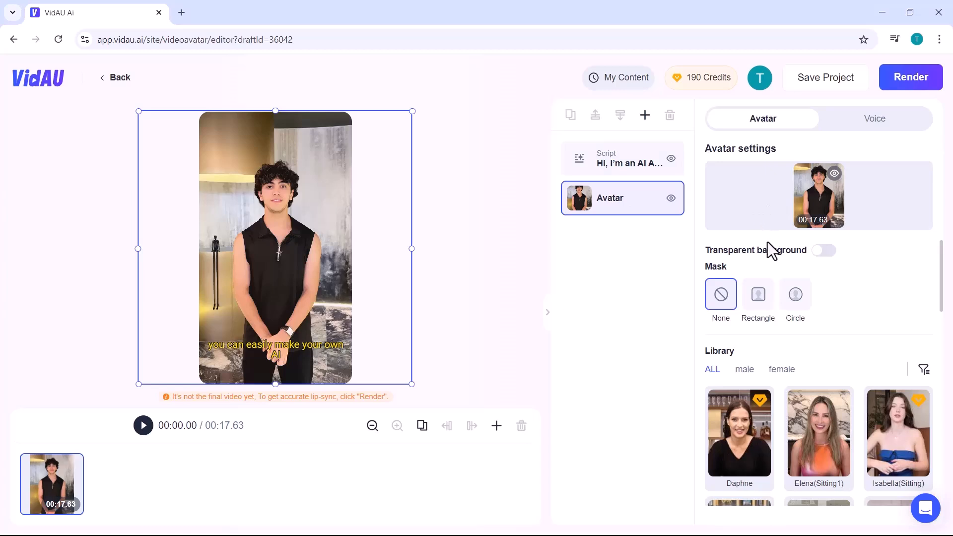
pyautogui.moveTo(804, 190)
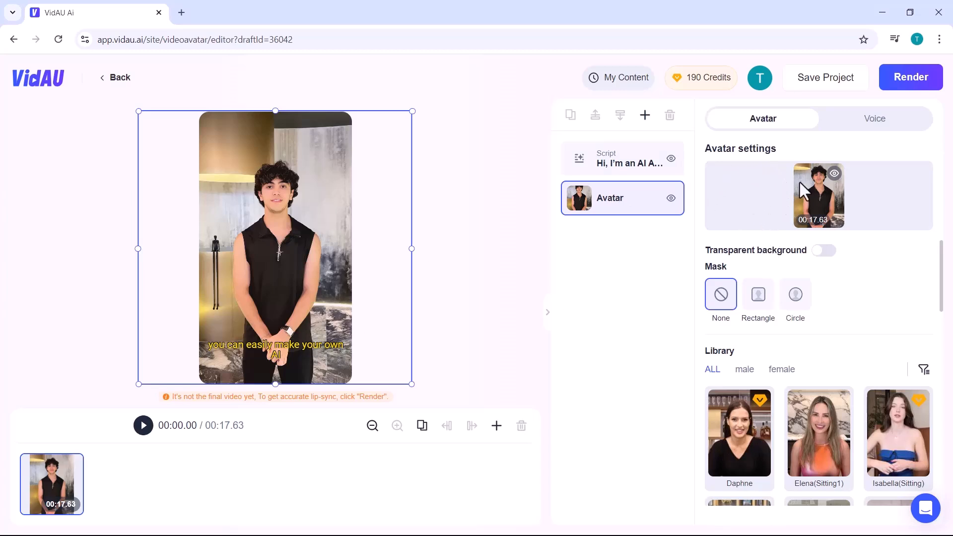
pyautogui.click(874, 118)
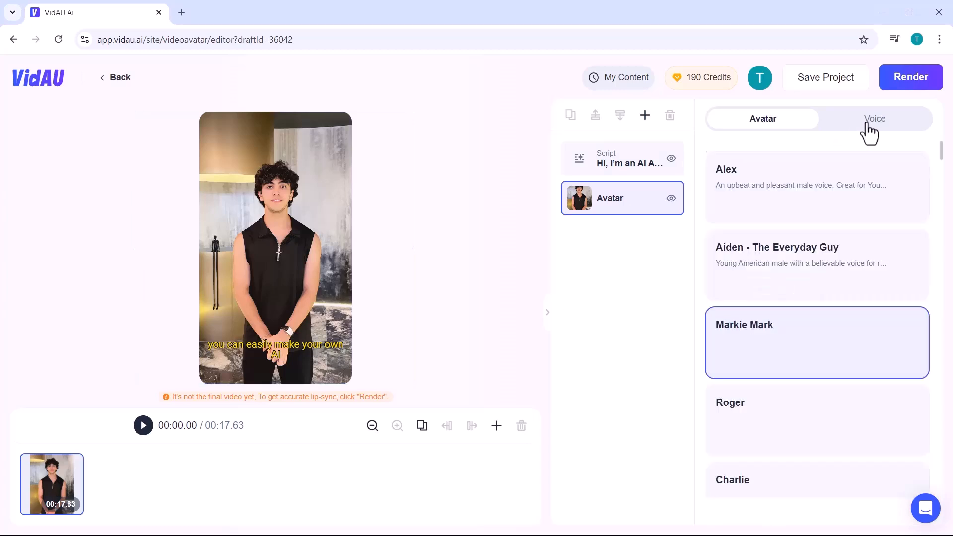
pyautogui.click(874, 118)
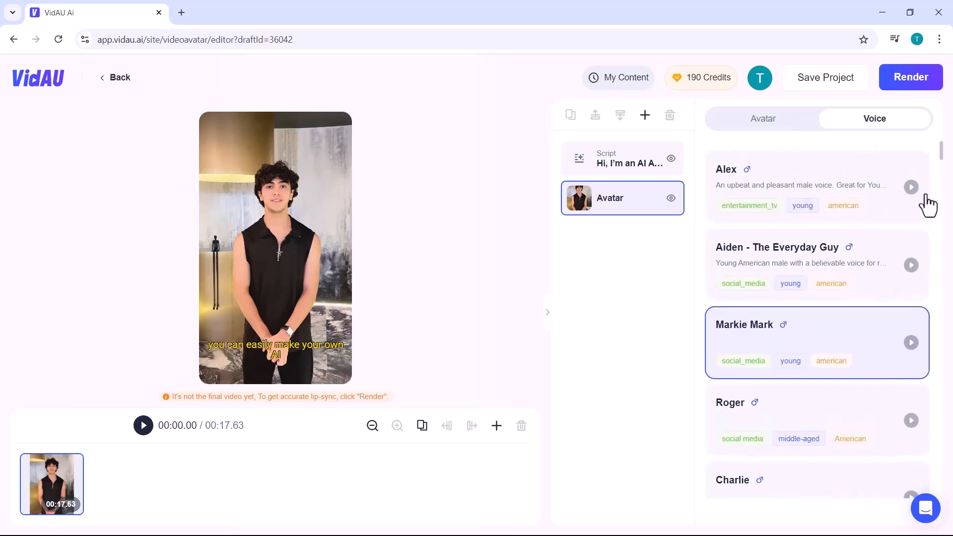
pyautogui.click(911, 187)
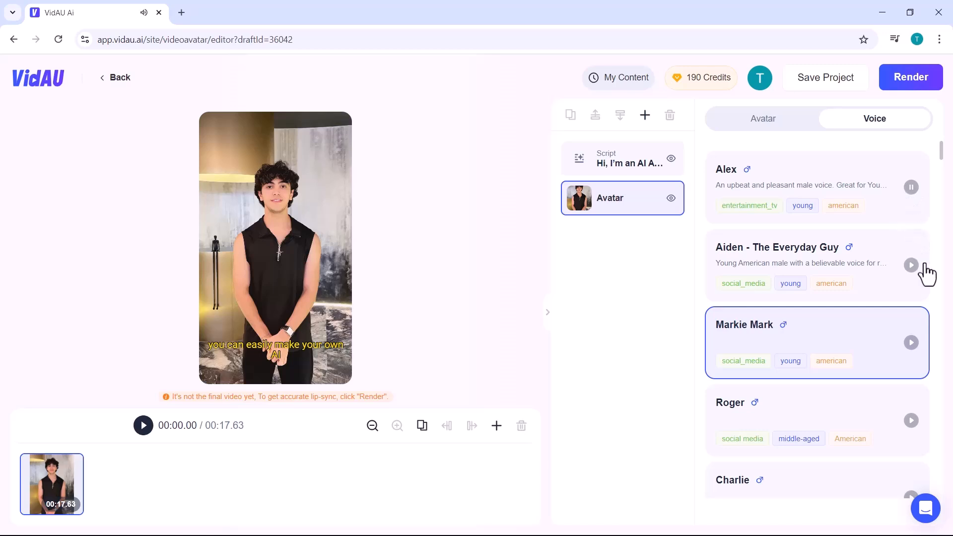
pyautogui.click(911, 264)
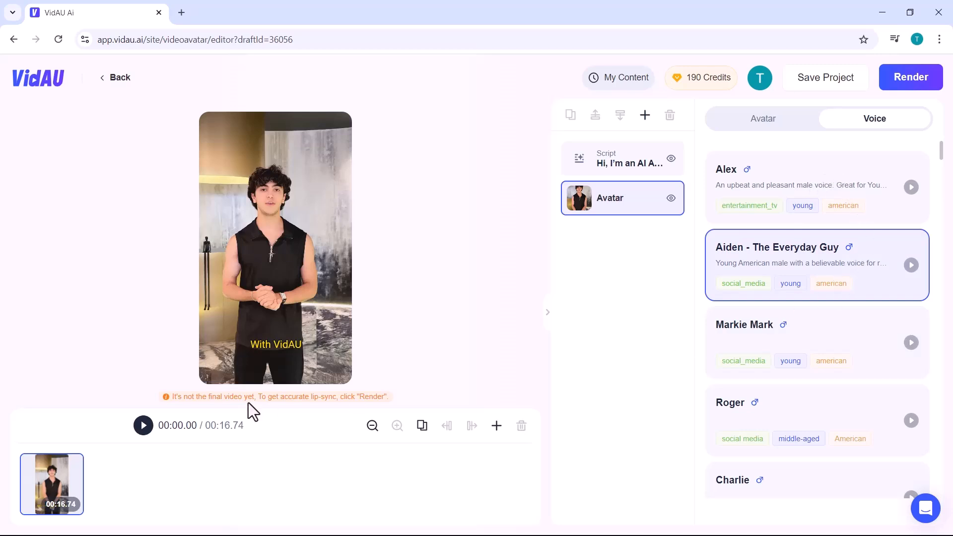
# Try a Rectangle mask on the avatar, then set the mask back to None
pyautogui.click(763, 118)
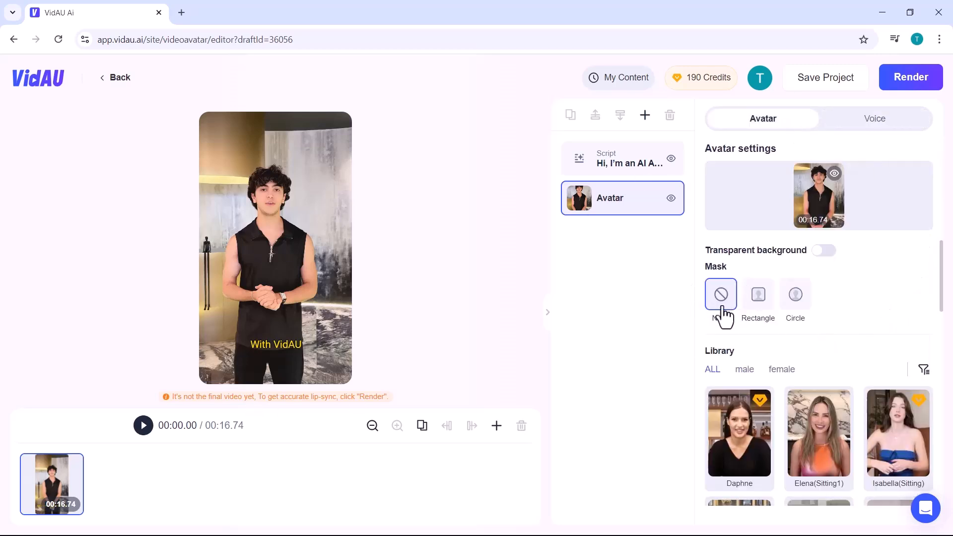
pyautogui.click(757, 295)
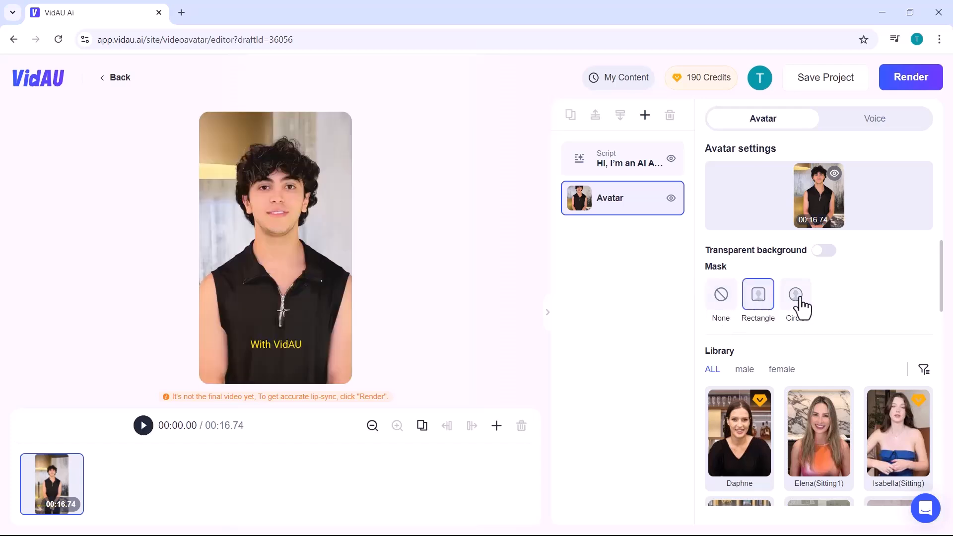
pyautogui.click(794, 295)
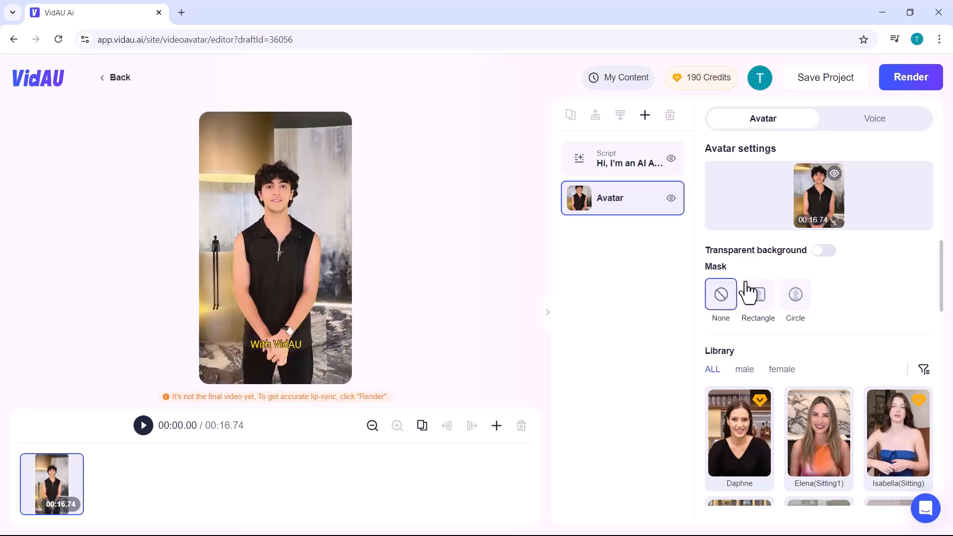
pyautogui.scroll(-3)
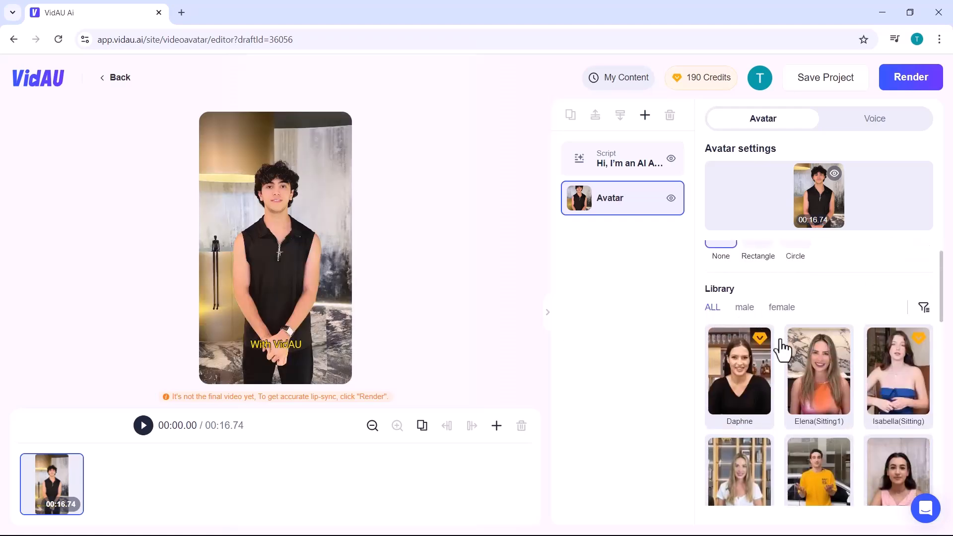
pyautogui.scroll(-3)
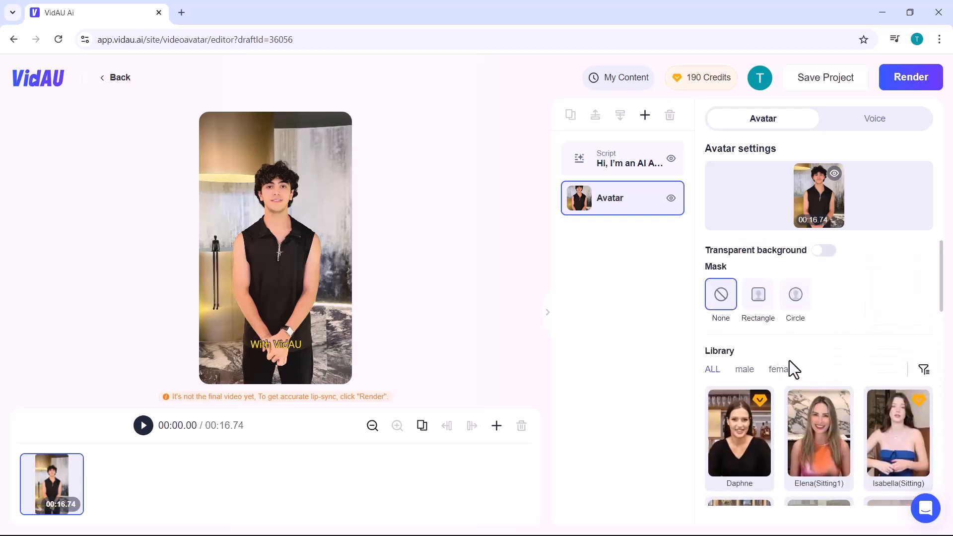
# Replay the draft, render it for 8 credits, and return to Creative Center
pyautogui.click(143, 425)
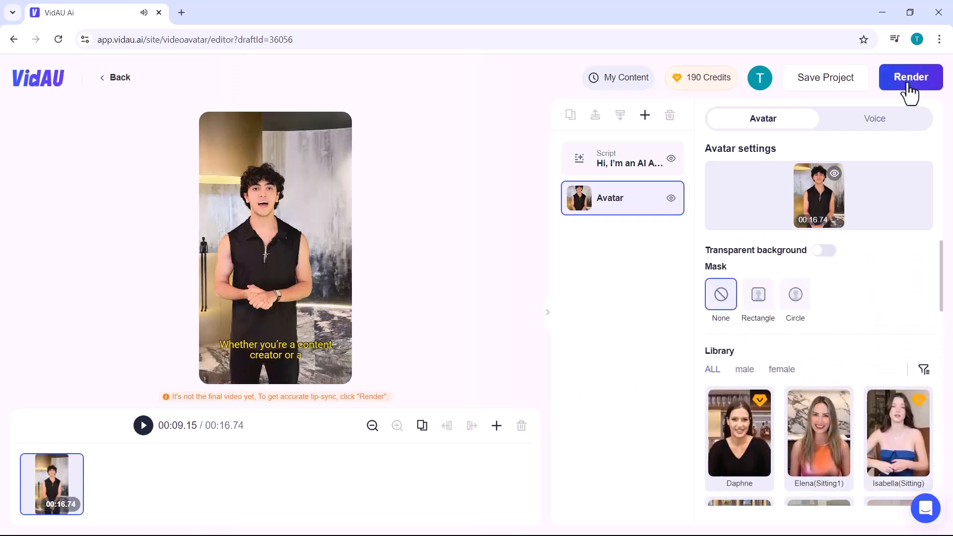
pyautogui.click(910, 78)
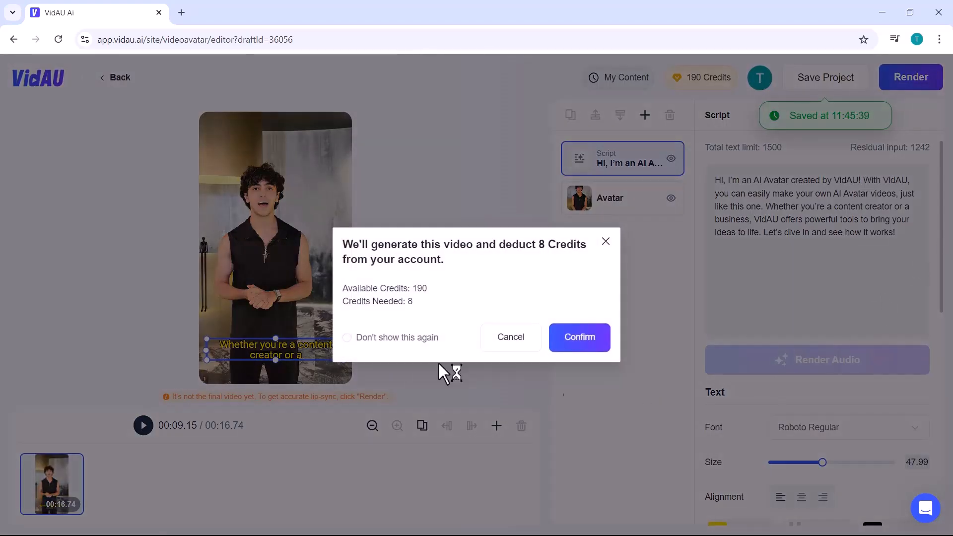
pyautogui.click(578, 338)
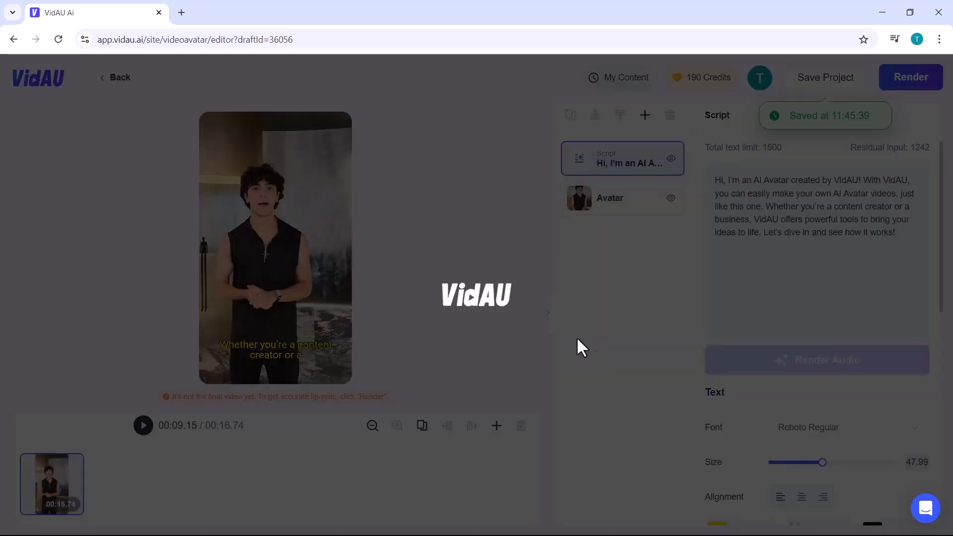
pyautogui.click(625, 78)
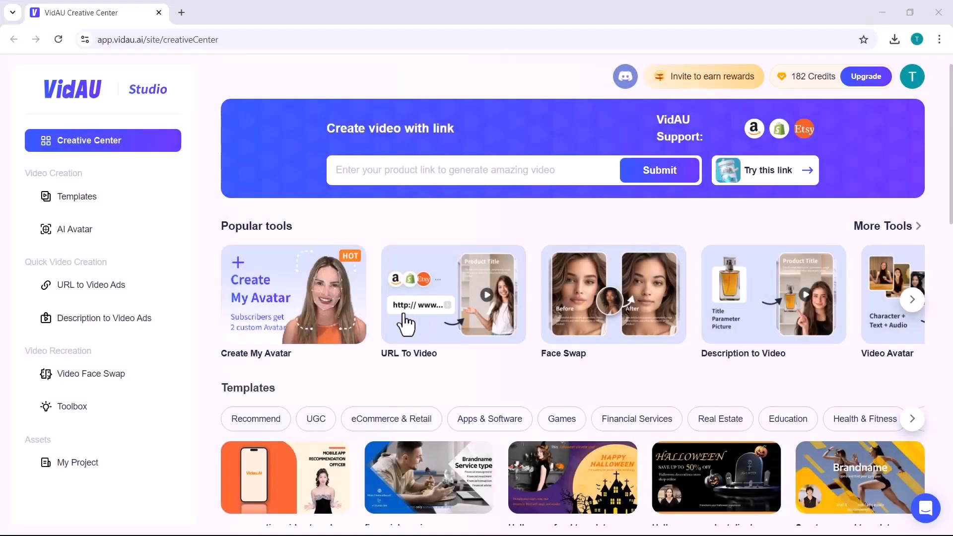
# Generate video ad product details from the Amazon probiotics link in URL to Video Ads
pyautogui.click(452, 295)
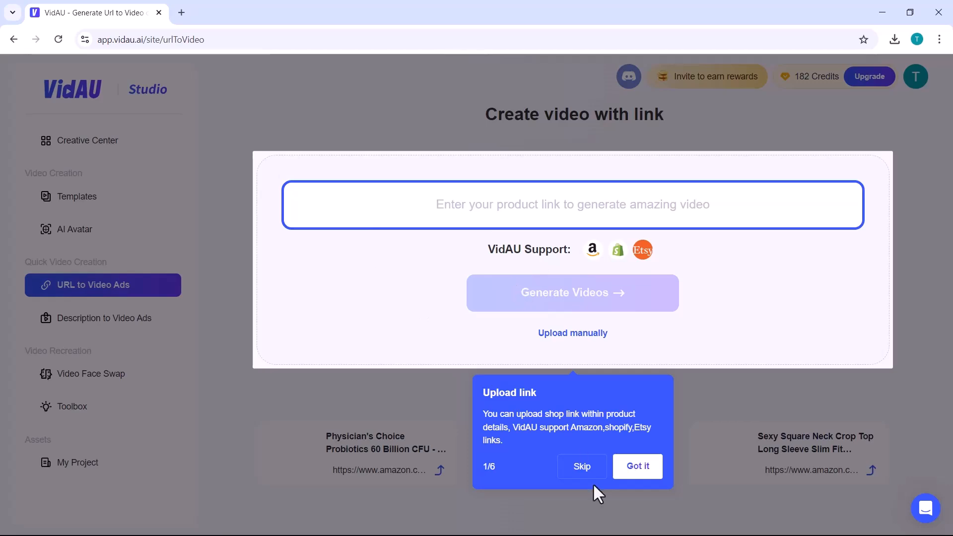
pyautogui.click(636, 466)
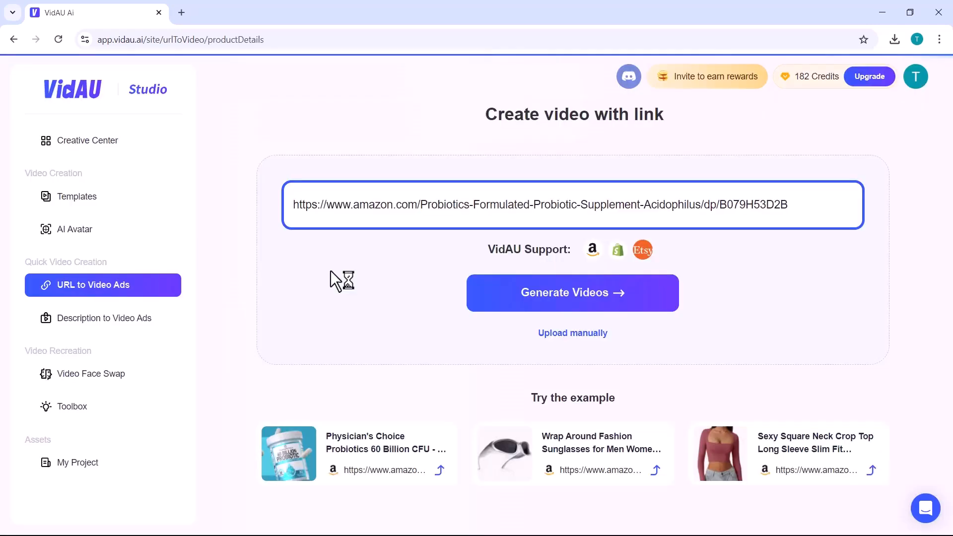
pyautogui.click(571, 293)
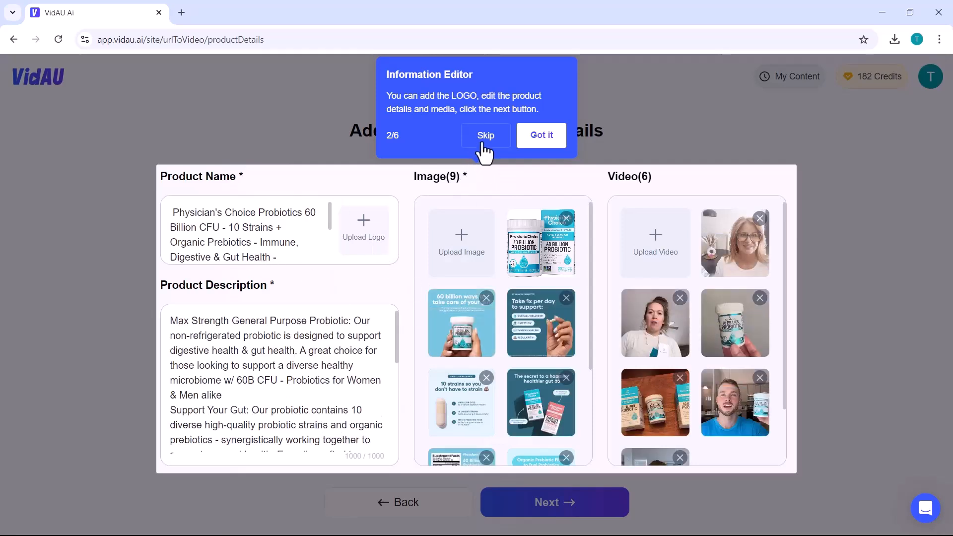
# Accept the product details and set the ad to 9:16, 30 seconds, English
pyautogui.click(485, 135)
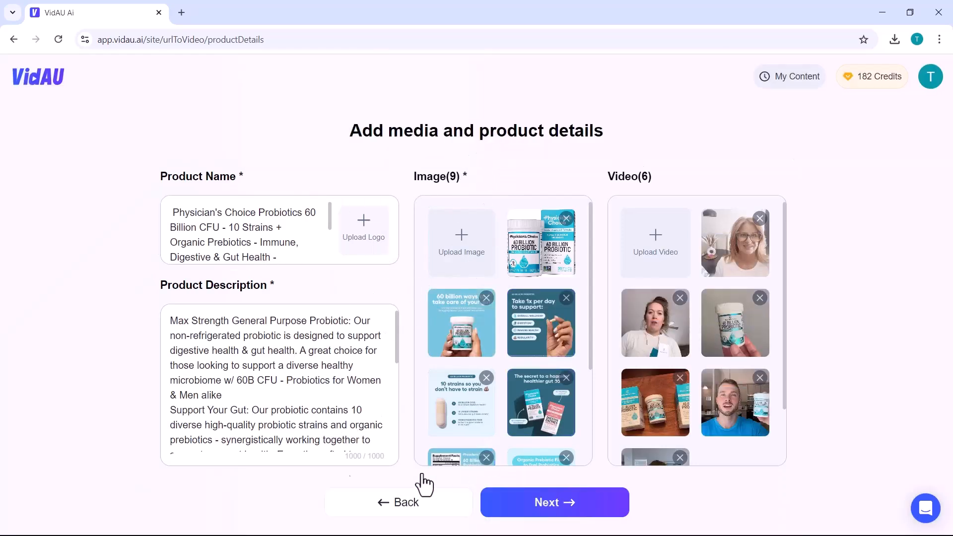
pyautogui.click(553, 502)
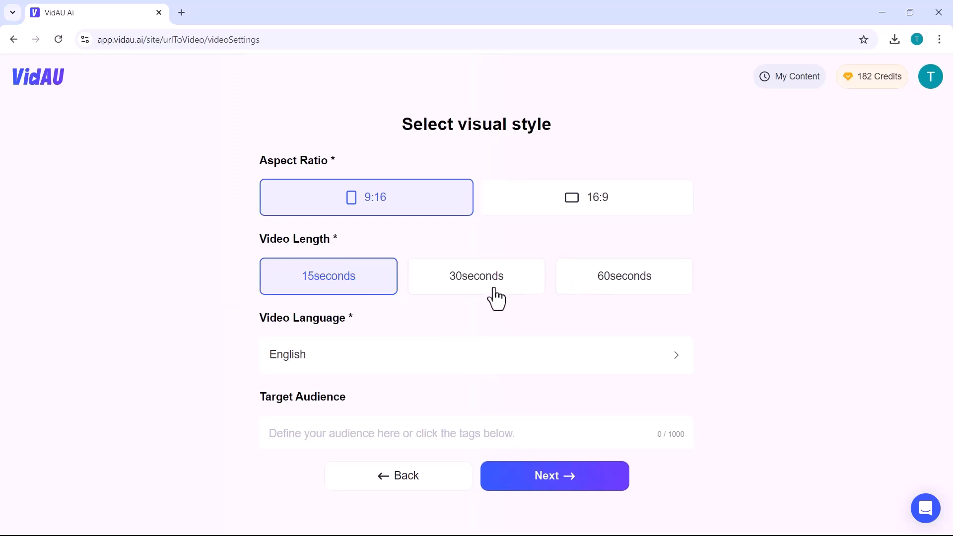
pyautogui.click(476, 276)
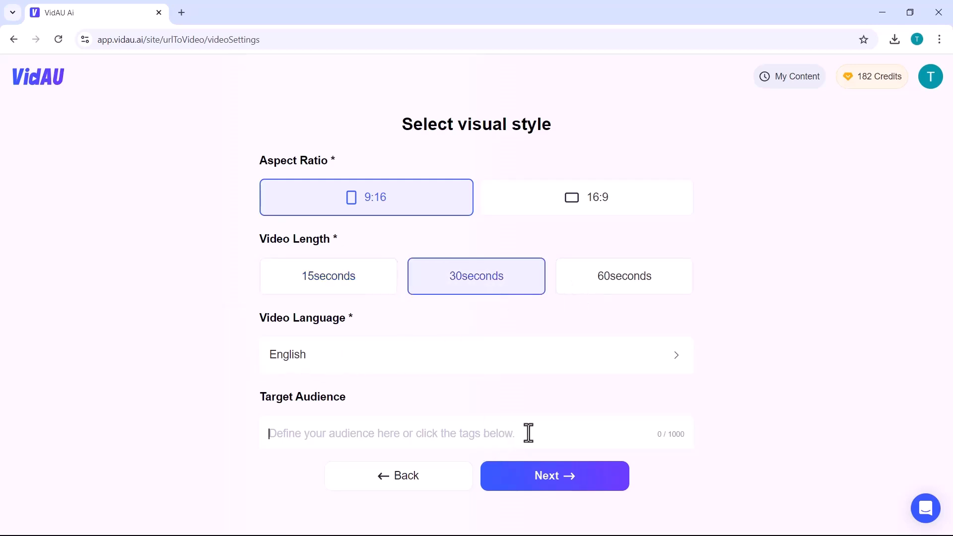
pyautogui.click(554, 476)
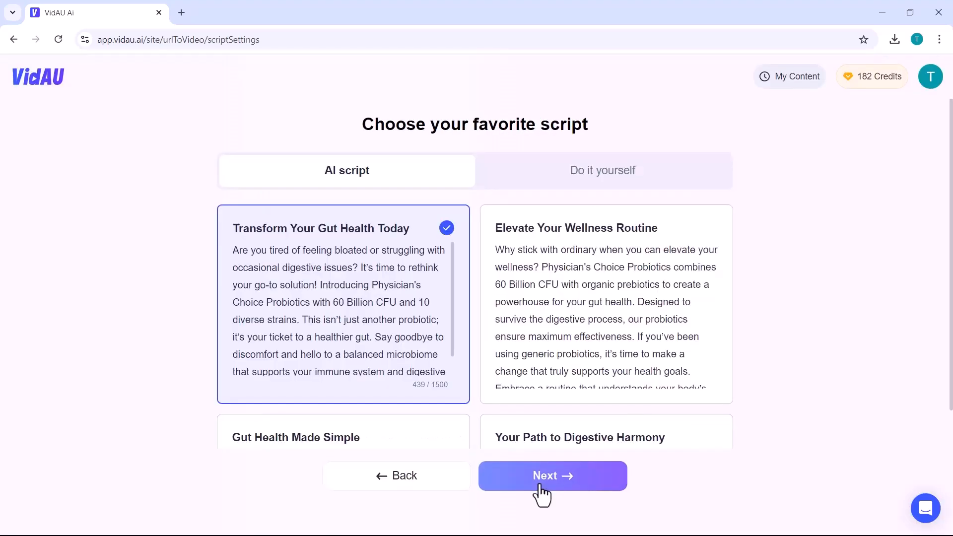
# Accept the script, play the first of four style previews, and open it for editing
pyautogui.click(552, 476)
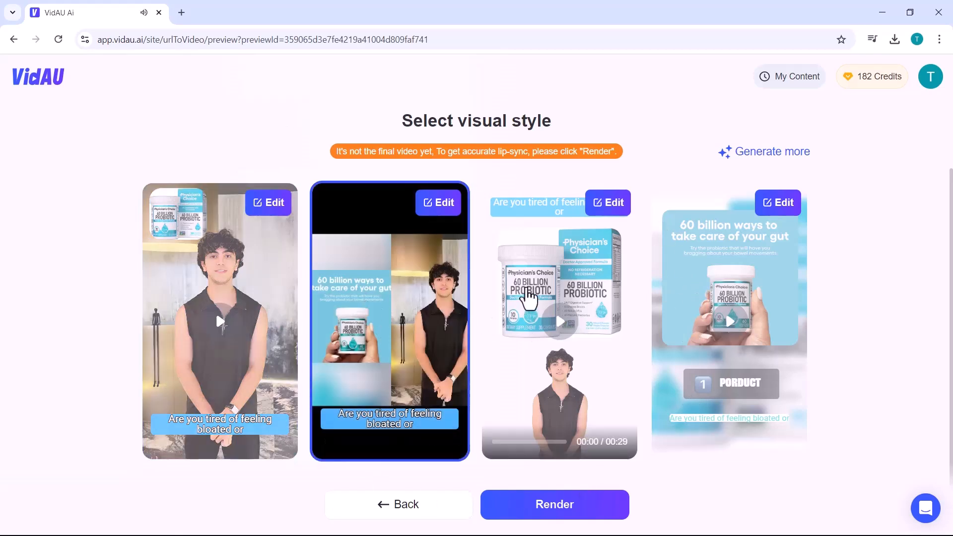
pyautogui.click(558, 283)
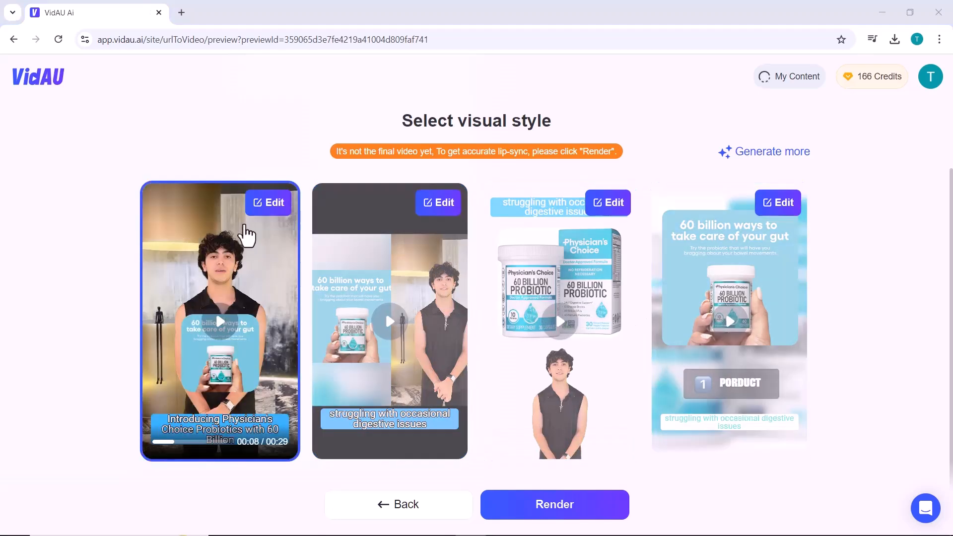
pyautogui.click(267, 203)
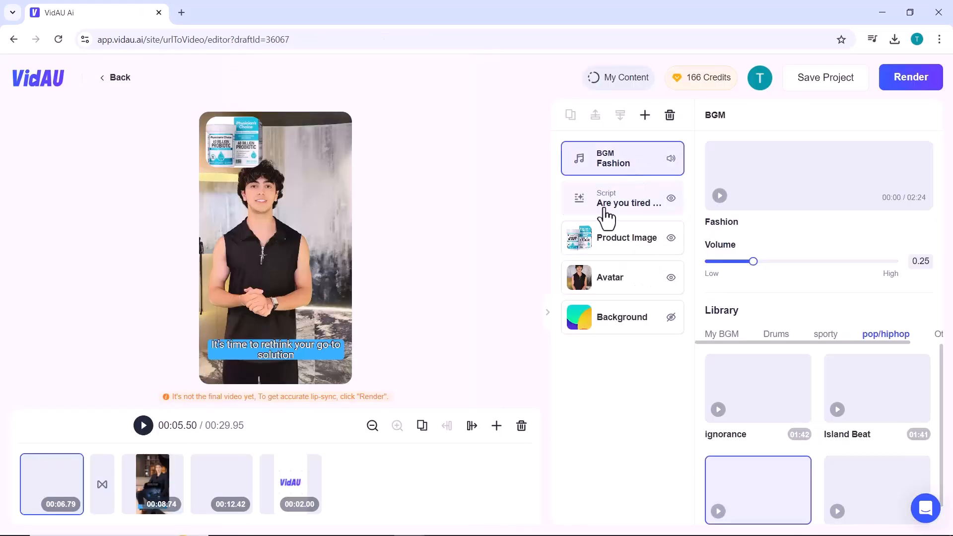
# Review the Script, Product Image and Avatar layer settings of the probiotic ad
pyautogui.click(620, 198)
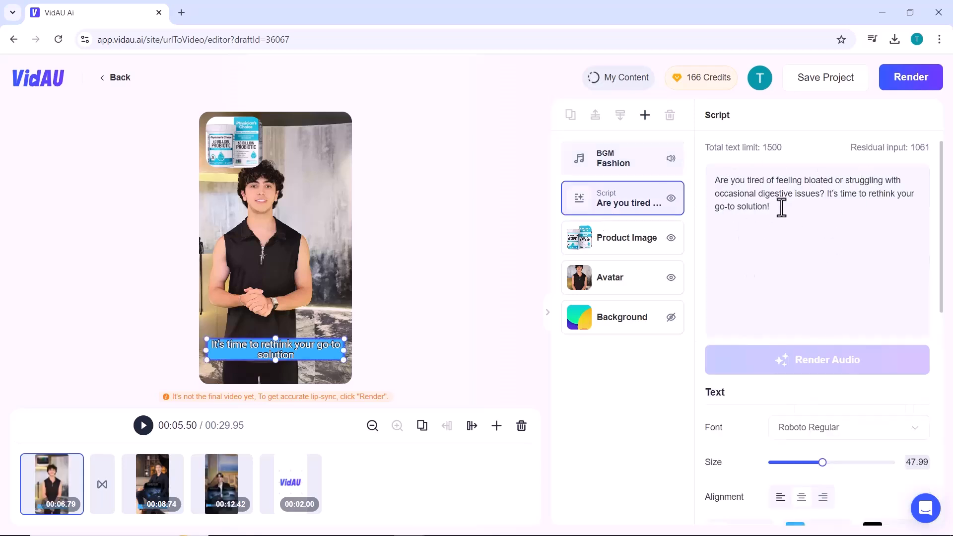
pyautogui.click(626, 238)
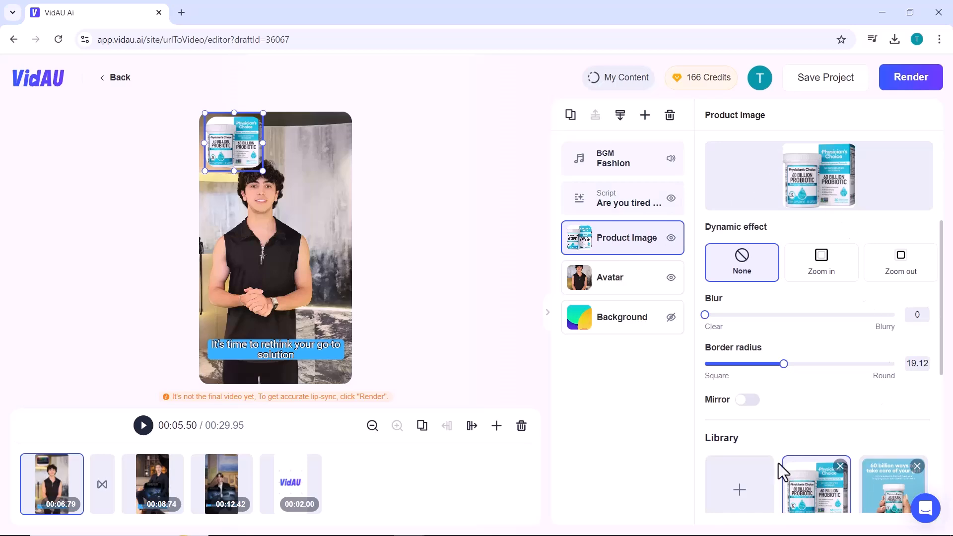
pyautogui.scroll(-3)
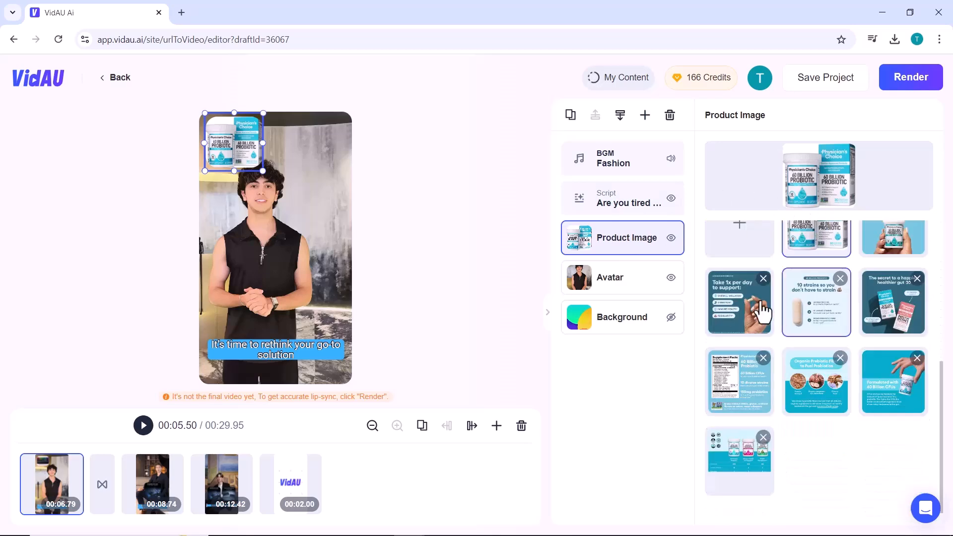
pyautogui.click(609, 276)
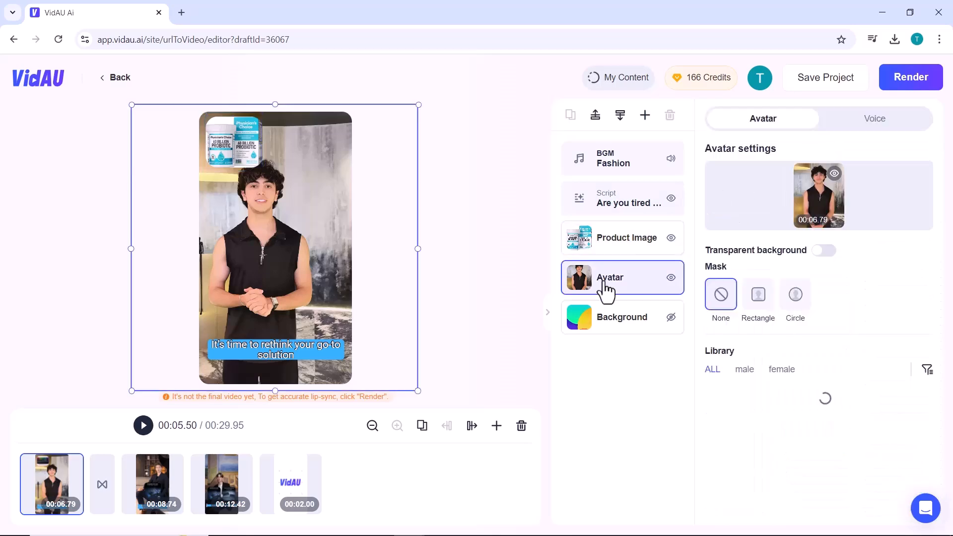
# Try a pink-orange background, revert to the colourful gradient, then save and render
pyautogui.click(621, 316)
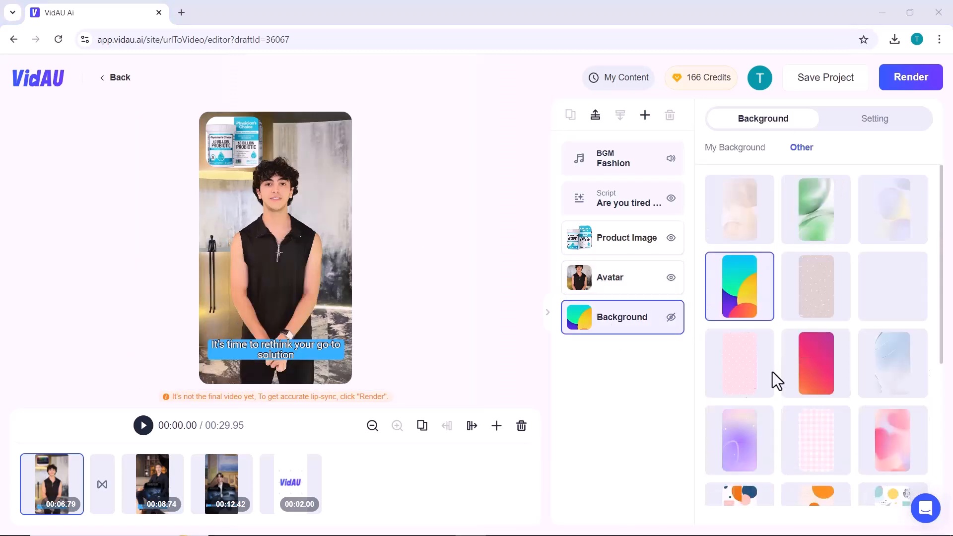
pyautogui.click(815, 363)
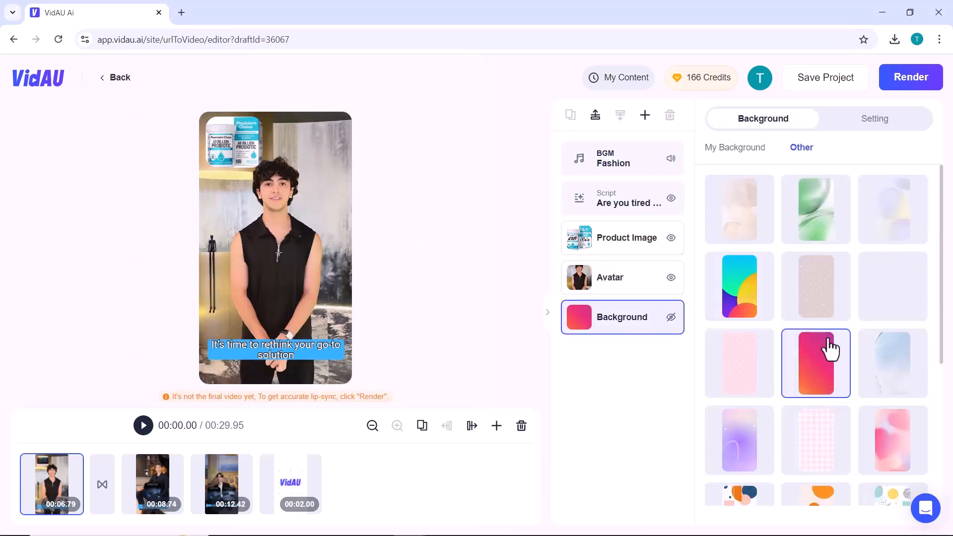
pyautogui.click(738, 286)
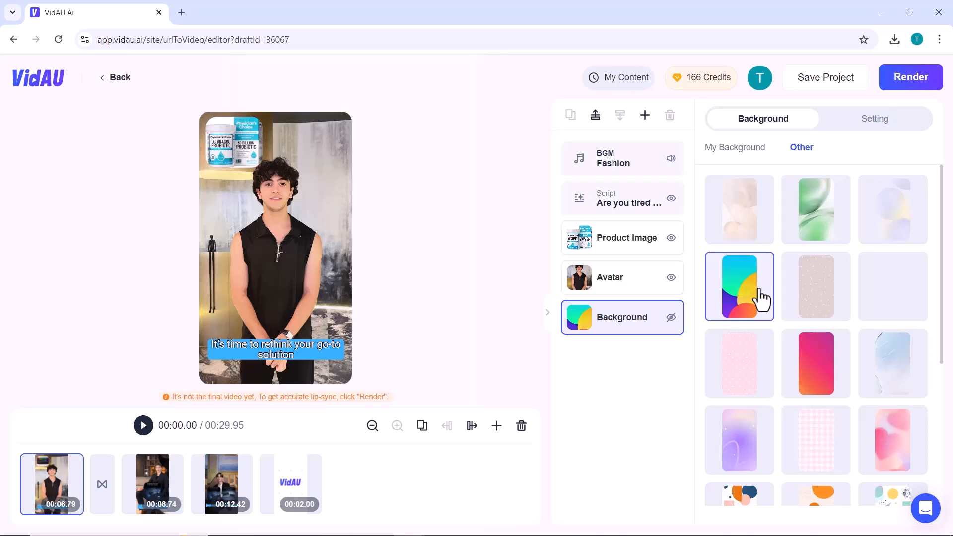
pyautogui.click(910, 77)
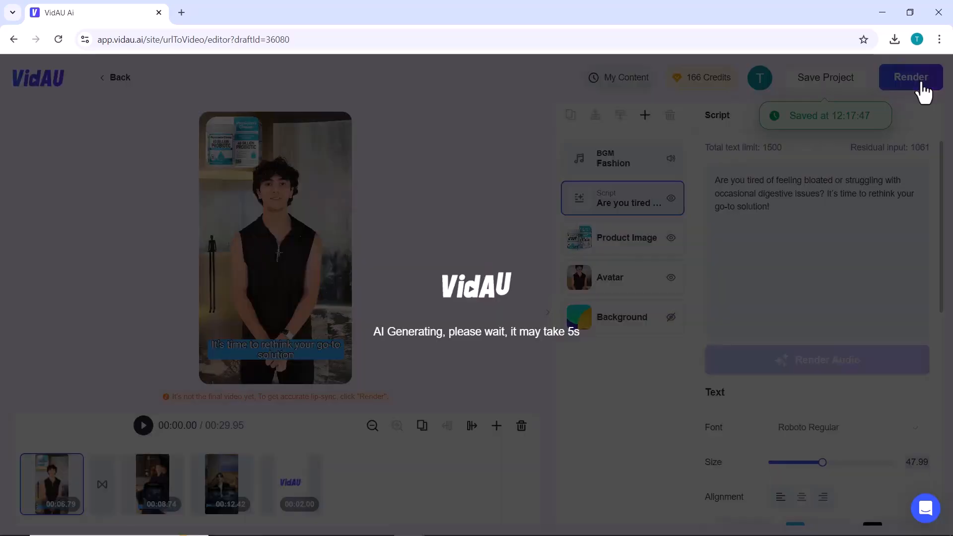
pyautogui.moveTo(506, 372)
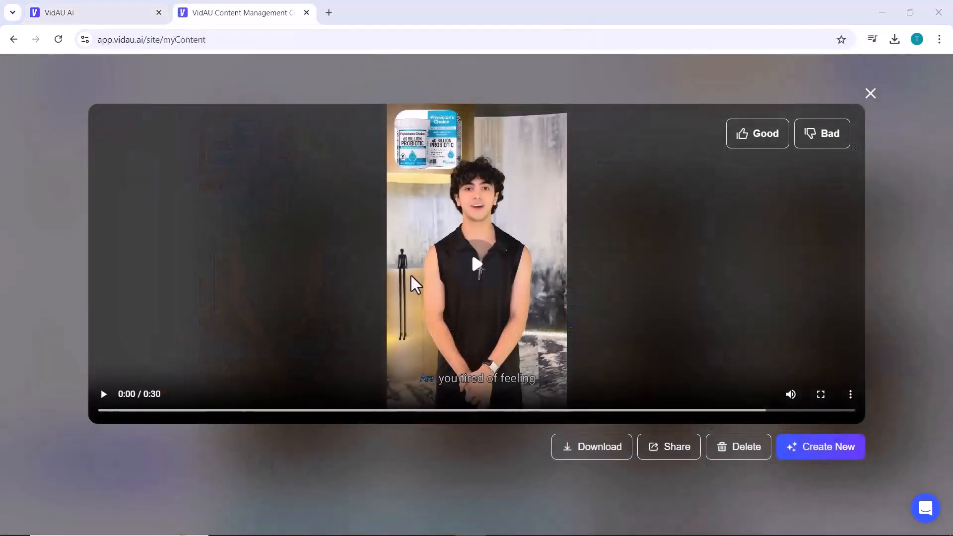
# View the rendered 30-second probiotic ad in My Content
pyautogui.click(477, 264)
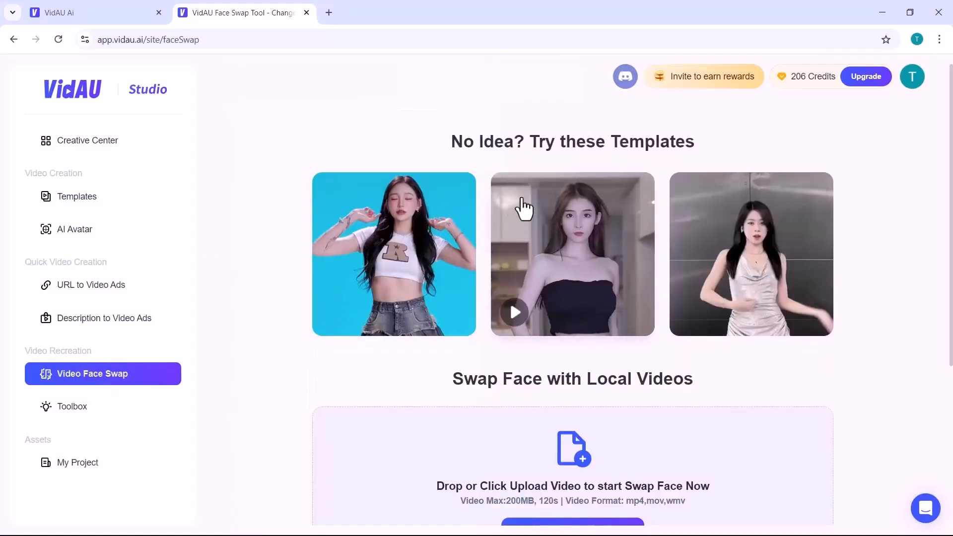
pyautogui.moveTo(398, 237)
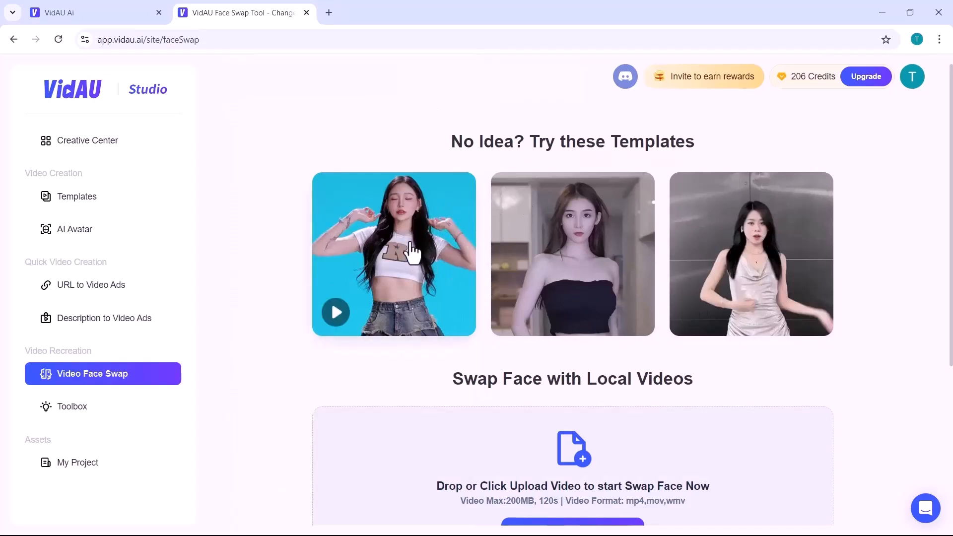
# Load the blue-background dance template, upload a custom face image, and preview the original video
pyautogui.click(394, 254)
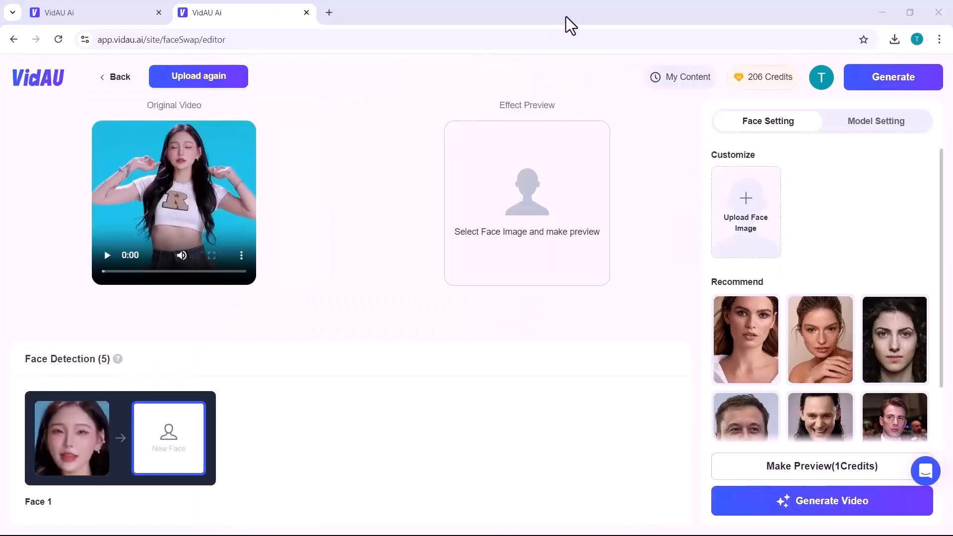
pyautogui.click(745, 339)
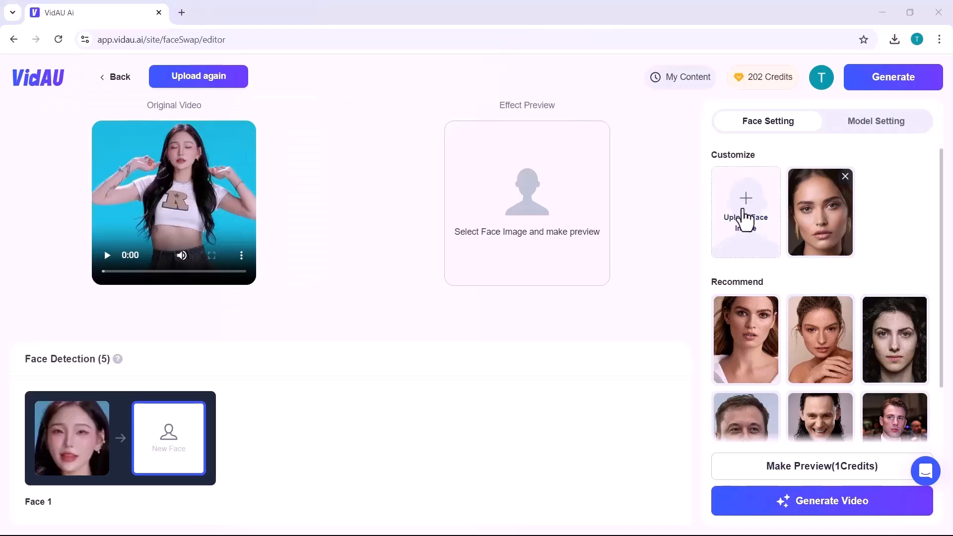
pyautogui.click(745, 211)
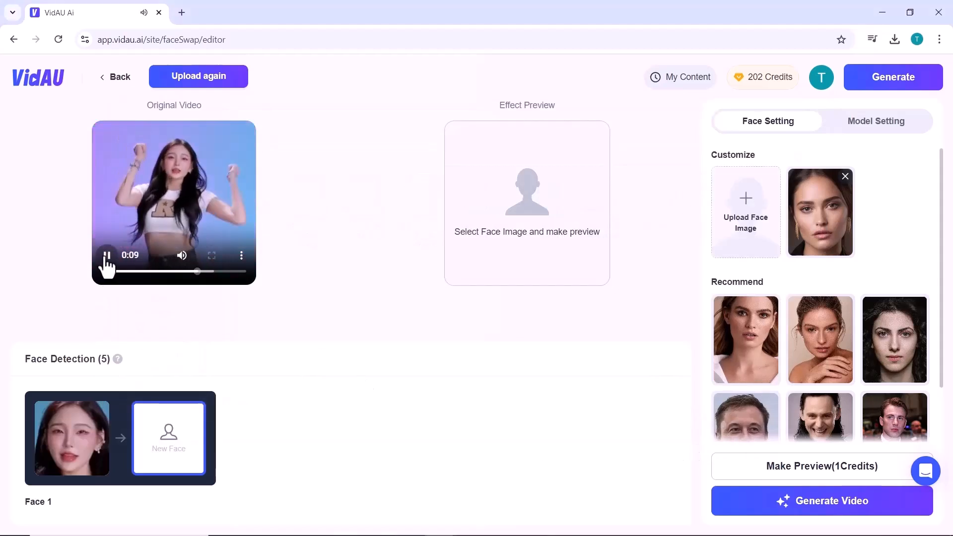
pyautogui.click(875, 121)
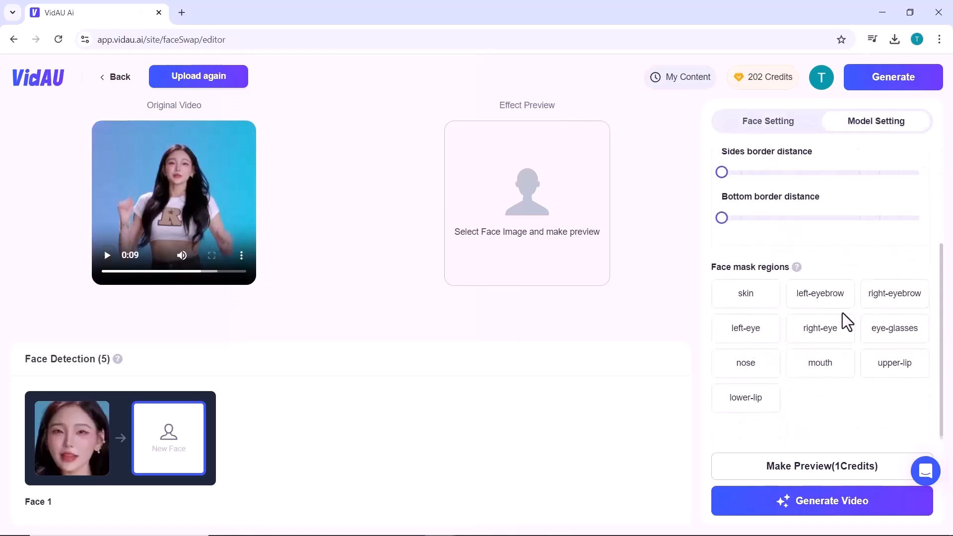
# Assign the uploaded face to Face 1 and generate the swapped video for 4 credits
pyautogui.click(767, 121)
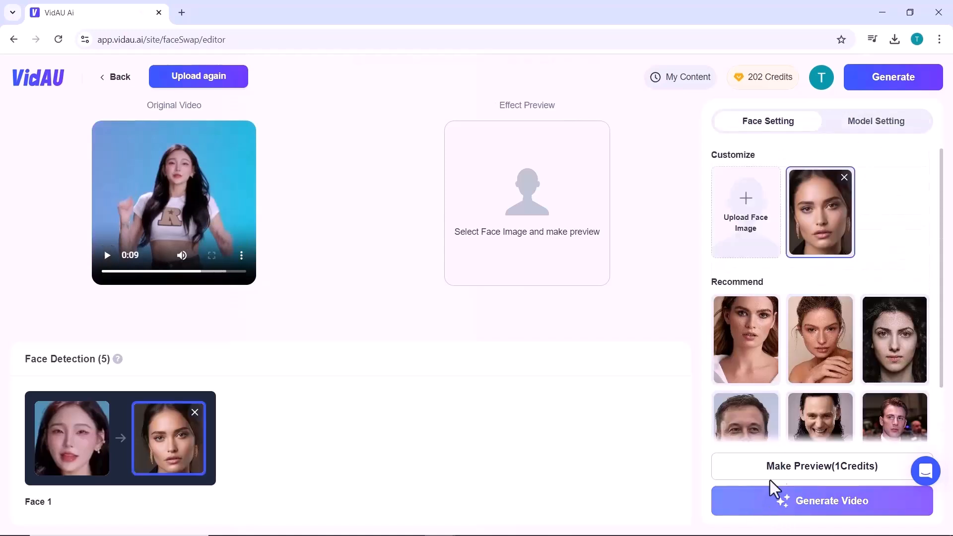
pyautogui.click(821, 501)
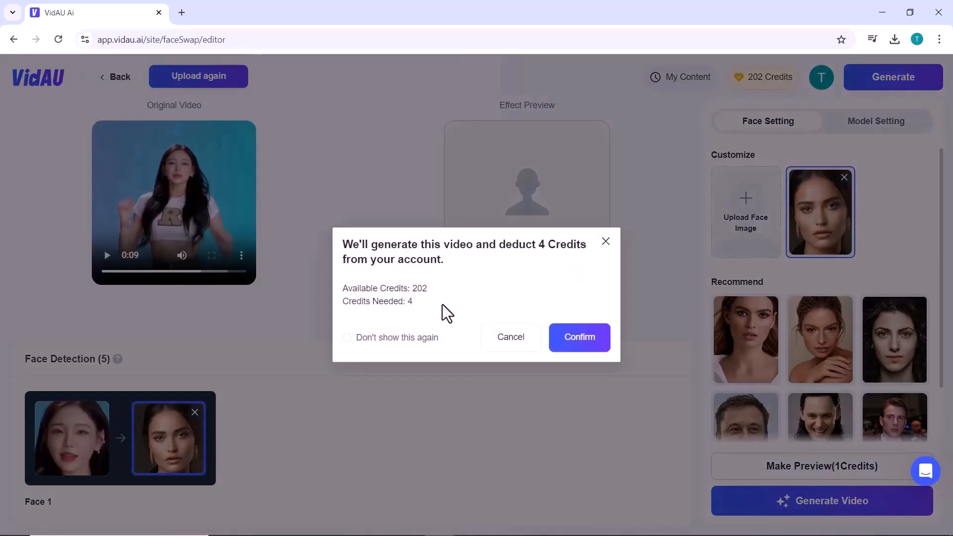
pyautogui.click(578, 337)
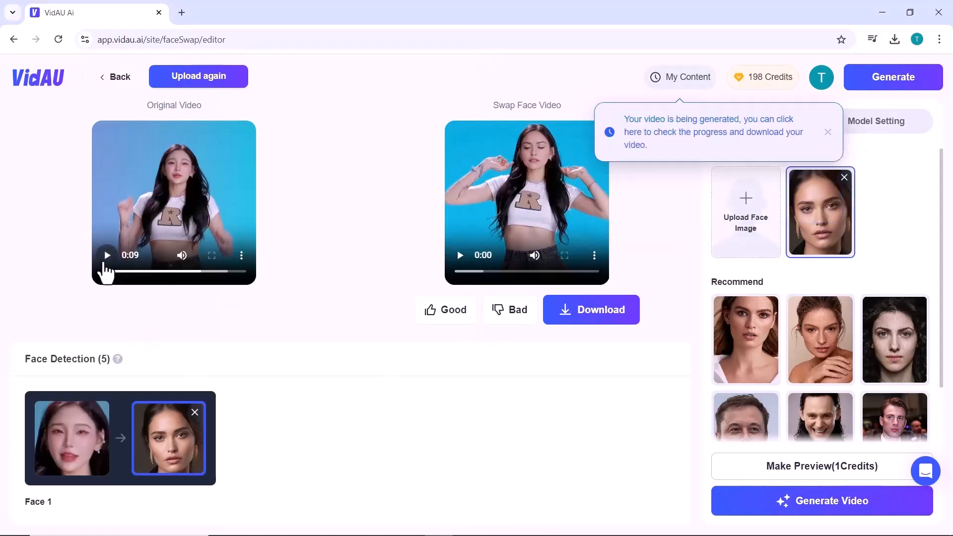
pyautogui.click(460, 255)
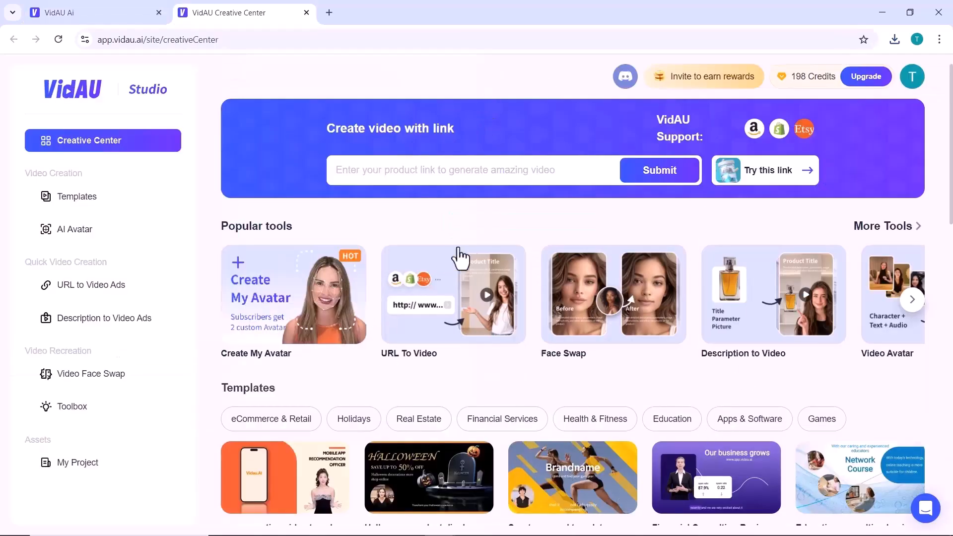
pyautogui.scroll(-3)
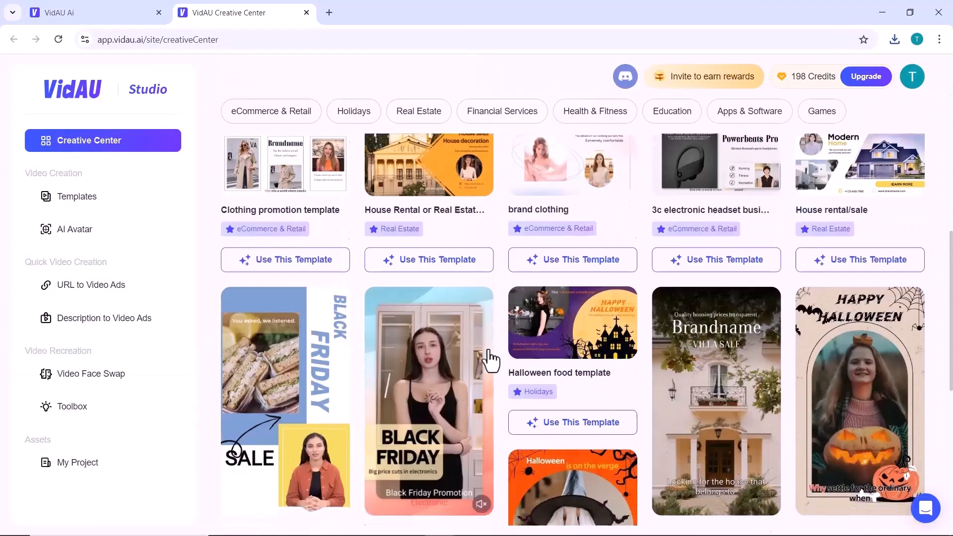
pyautogui.scroll(-3)
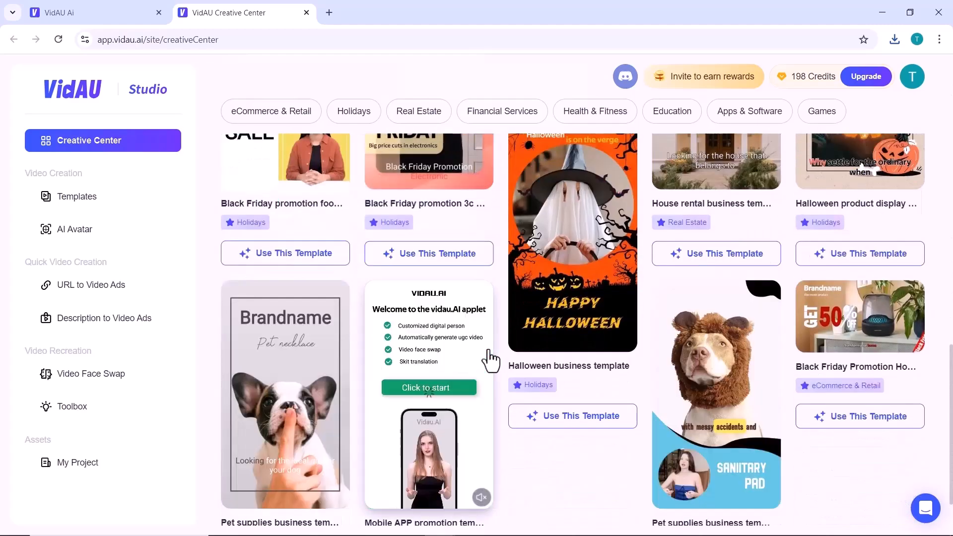